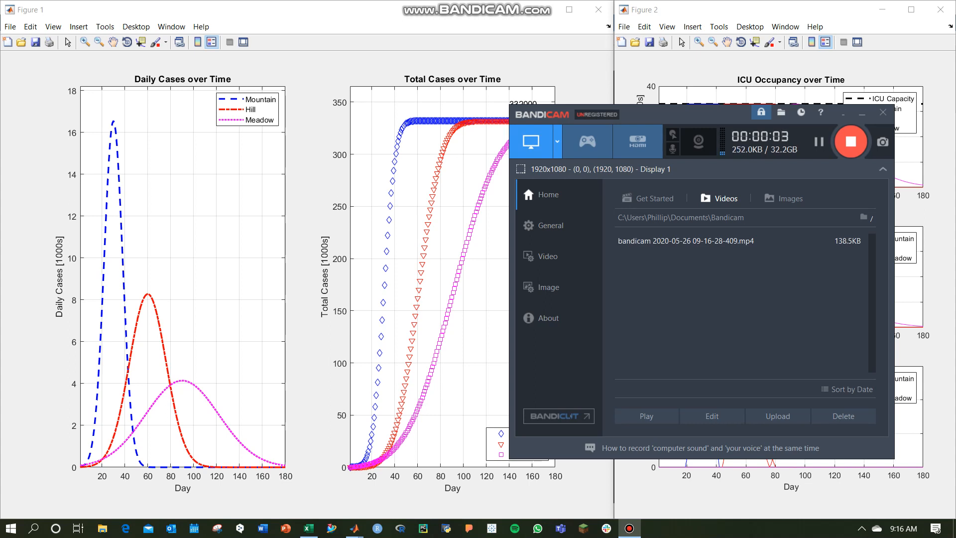
Close the earlier simulation figure windows and return to the MATLAB editor.
{"action": "left_click", "coordinate": [881, 112]}
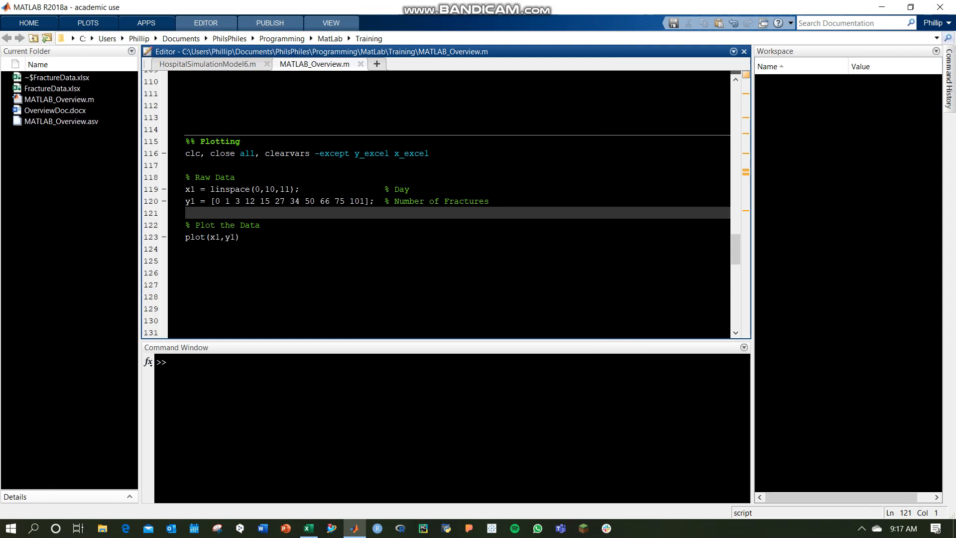
Run the %% Plotting section so fracture counts y1 are plotted against days x1.
{"action": "left_click", "coordinate": [201, 189]}
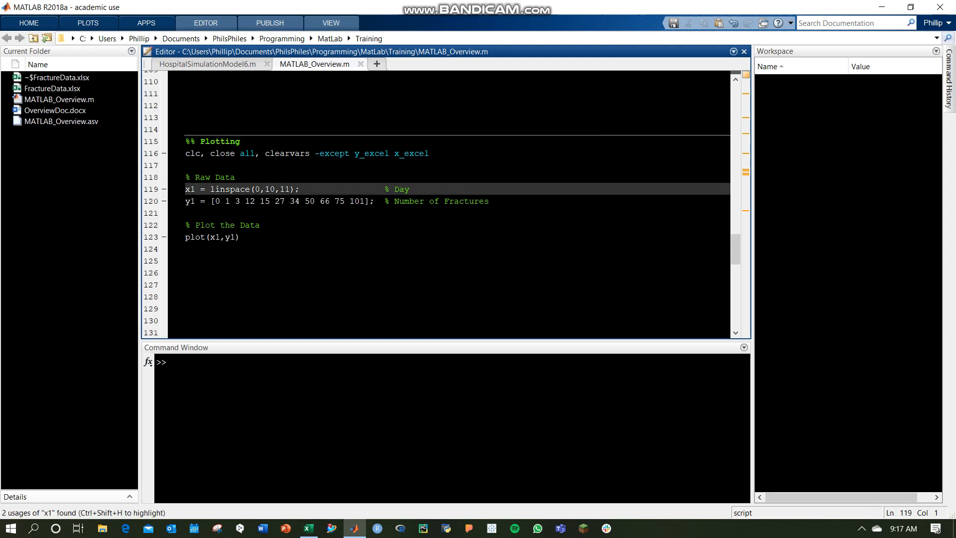
{"action": "left_click", "coordinate": [189, 200]}
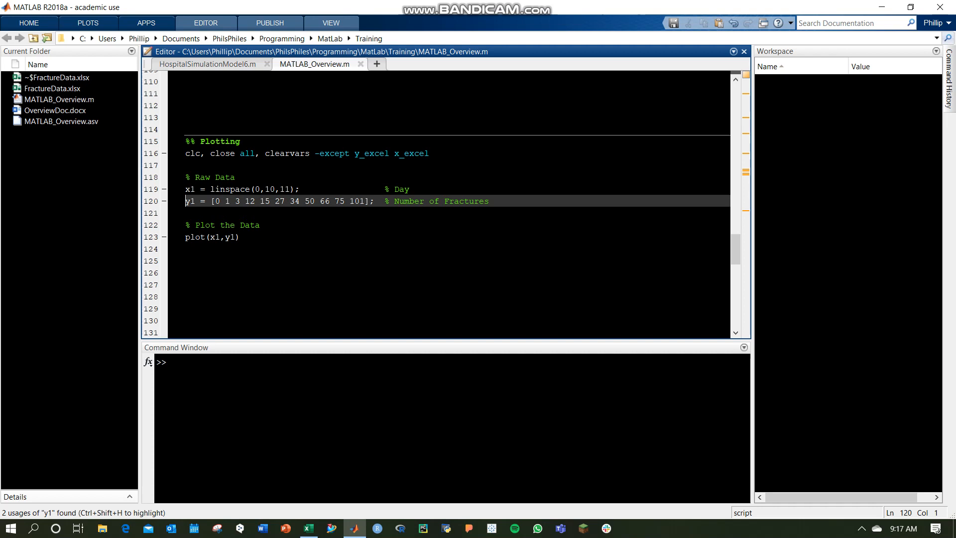
{"action": "left_click", "coordinate": [281, 189]}
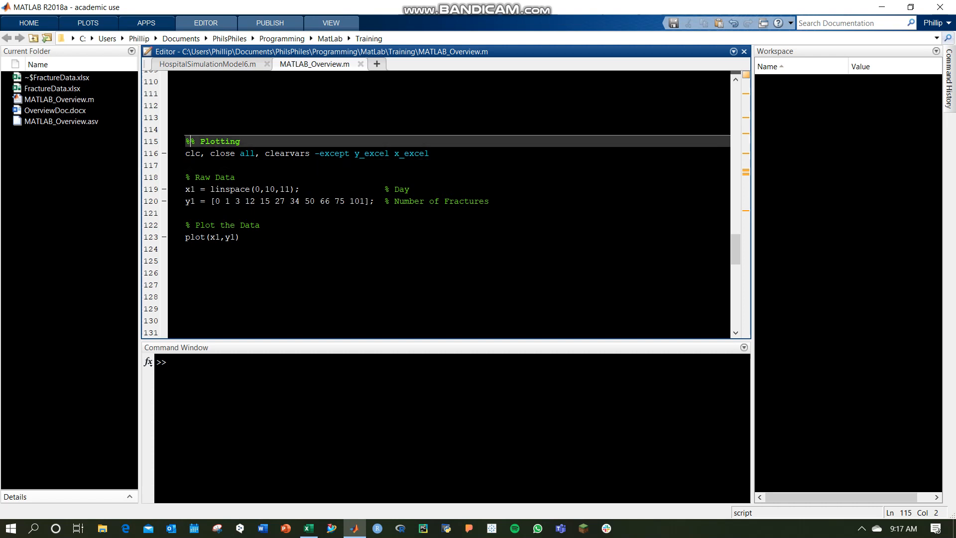
{"action": "left_click", "coordinate": [205, 23]}
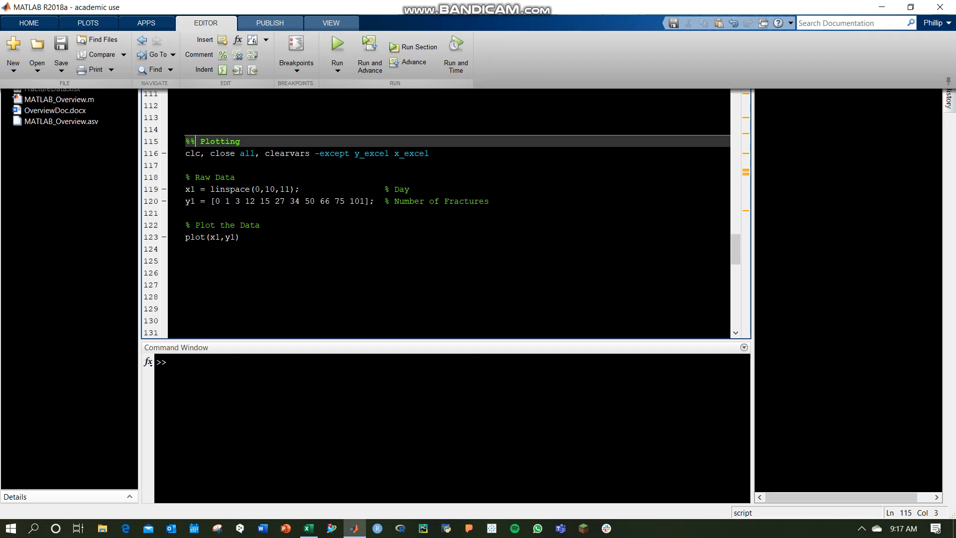
{"action": "mouse_move", "coordinate": [418, 47]}
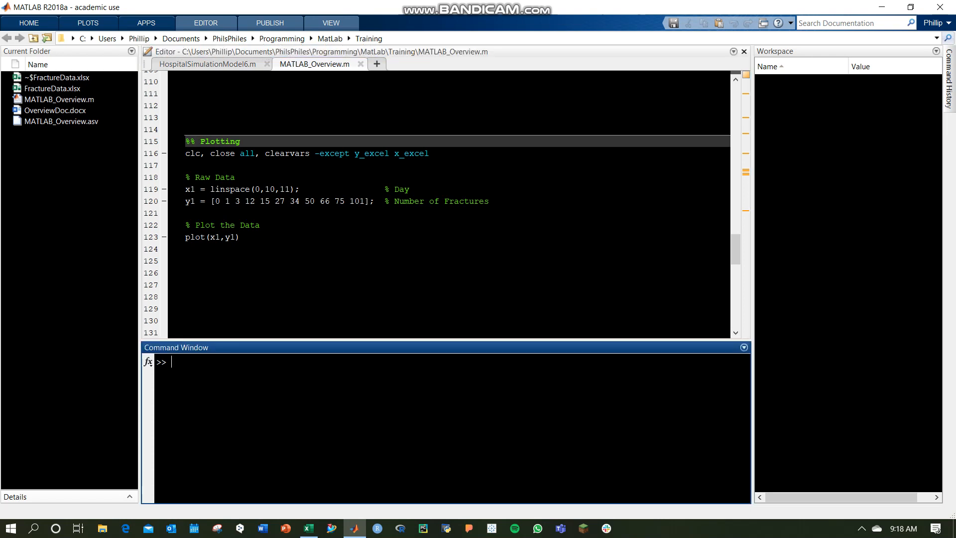
{"action": "left_click", "coordinate": [264, 153]}
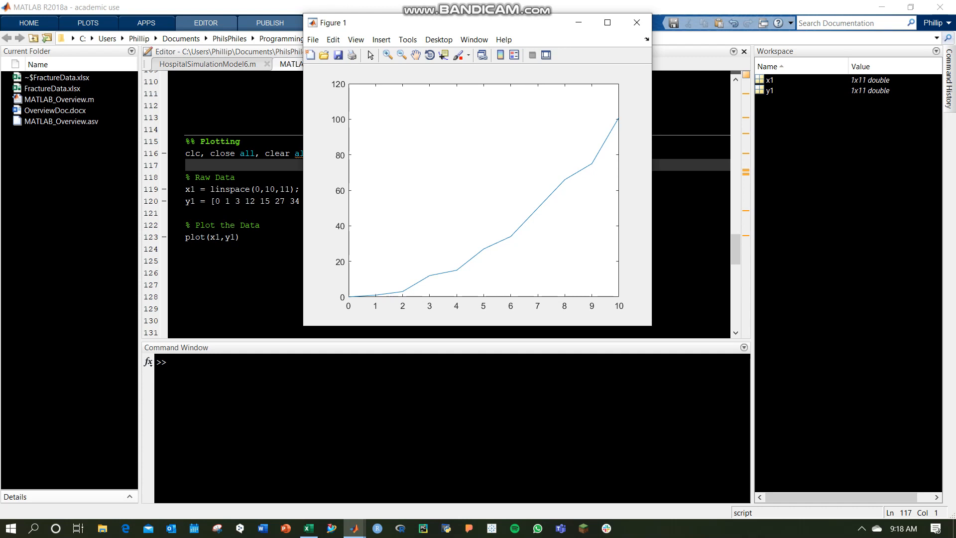
{"action": "mouse_move", "coordinate": [636, 23]}
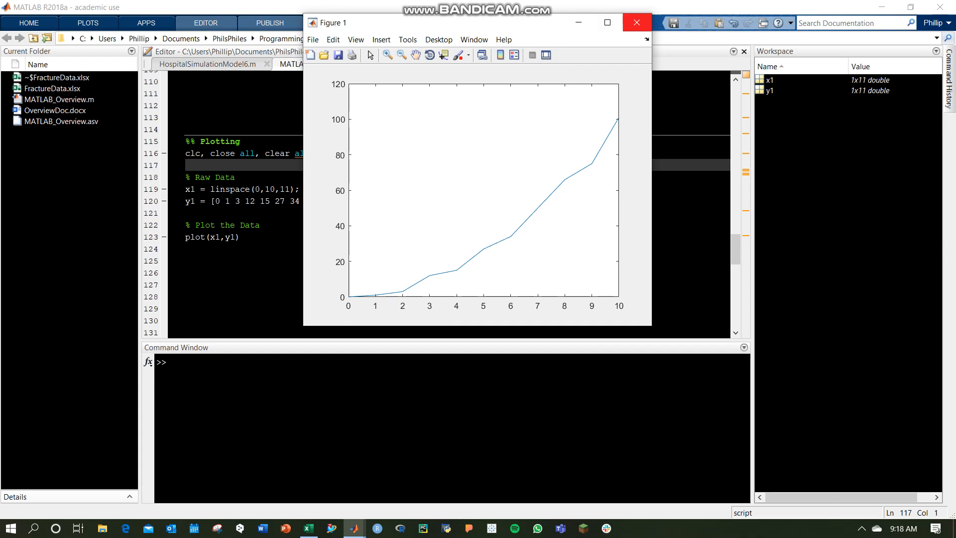
Close the fracture plot figure and return to the Import Excel section.
{"action": "left_click", "coordinate": [636, 21]}
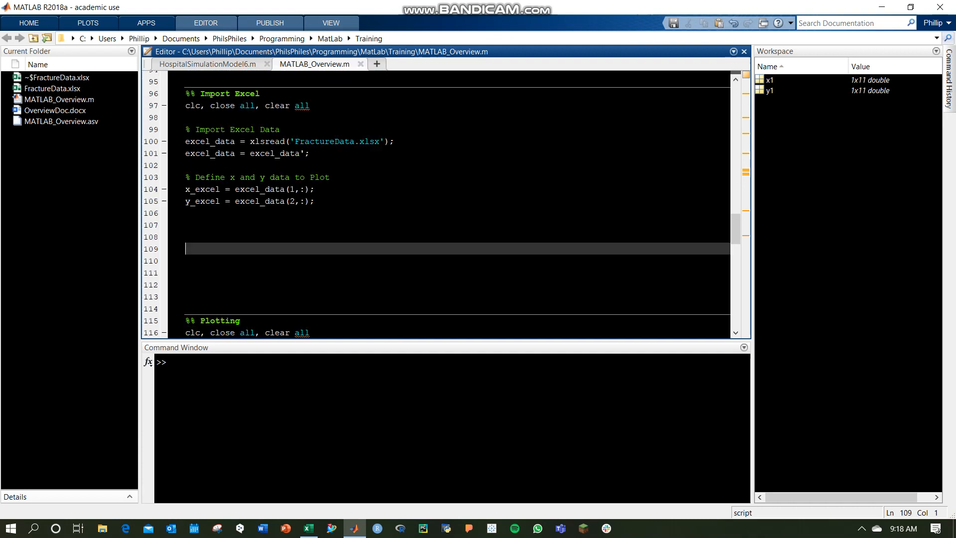
Evaluate the xlsread line with F9 to load FractureData.xlsx into excel_data.
{"action": "scroll", "scroll_direction": "up", "scroll_amount": 3}
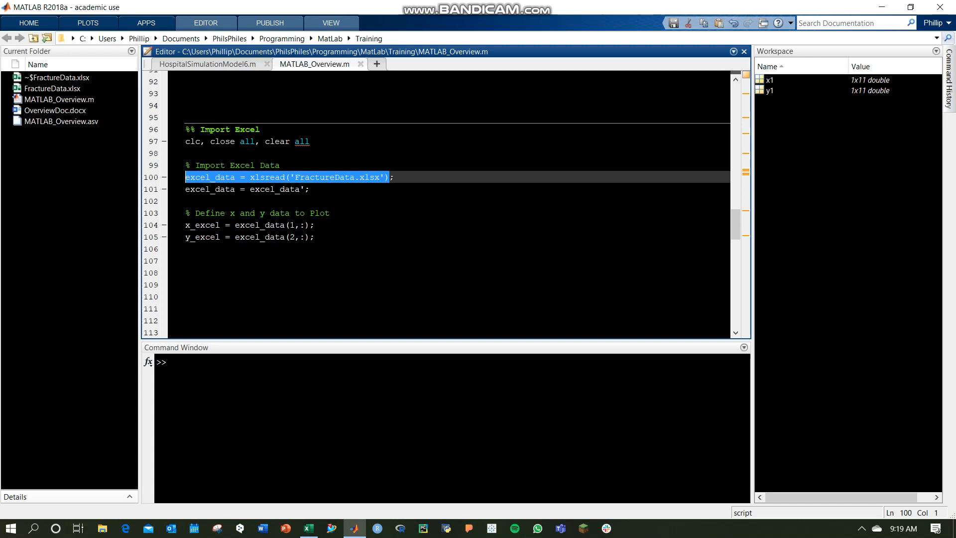
{"action": "key", "text": "F9"}
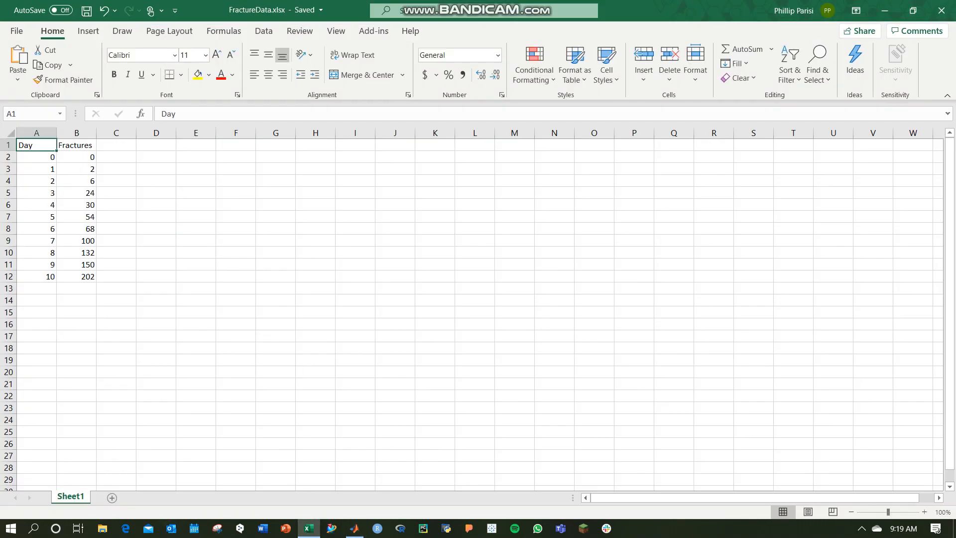
{"action": "left_click_drag", "start_coordinate": [35, 157], "coordinate": [116, 299]}
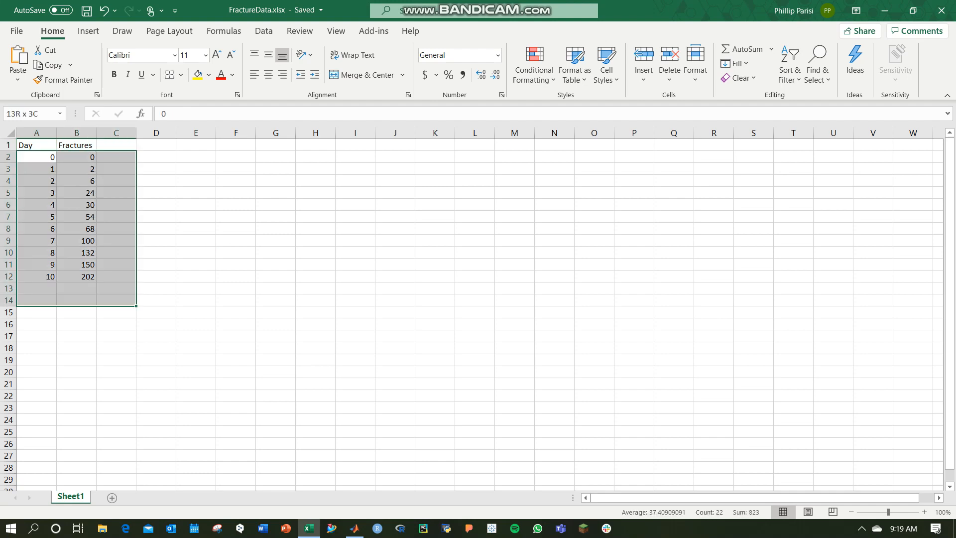
{"action": "left_click", "coordinate": [36, 156]}
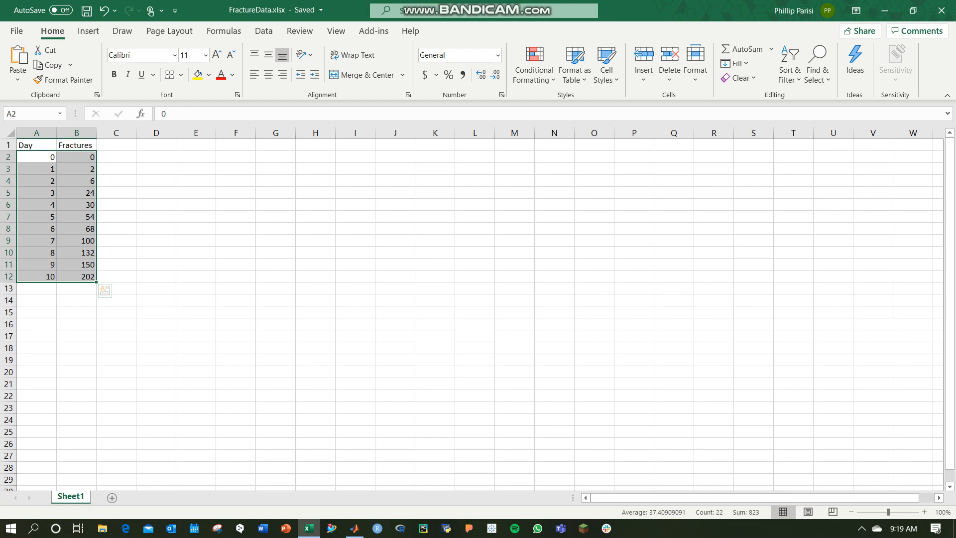
{"action": "left_click", "coordinate": [354, 527]}
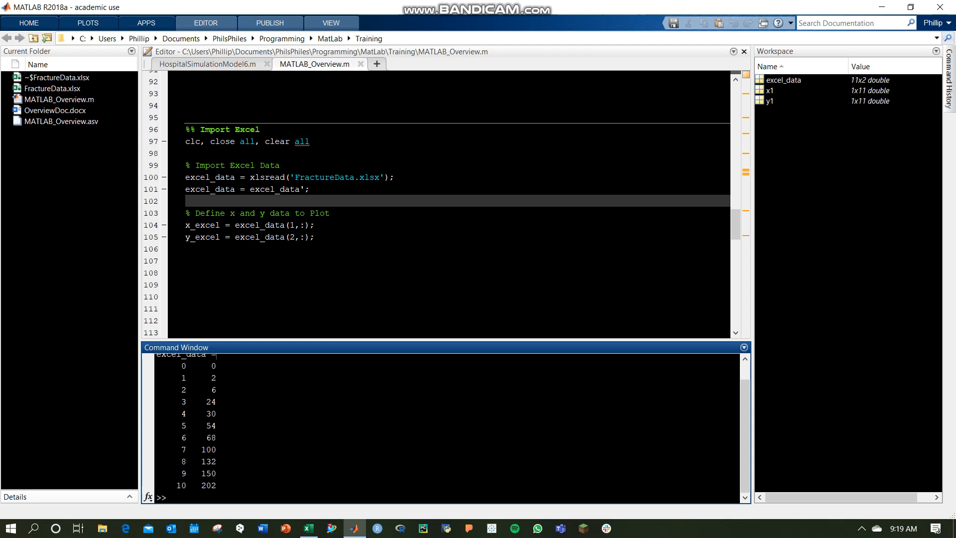
Transpose excel_data to 2x11 and create x_excel and y_excel from its rows.
{"action": "scroll", "scroll_direction": "up", "scroll_amount": 3}
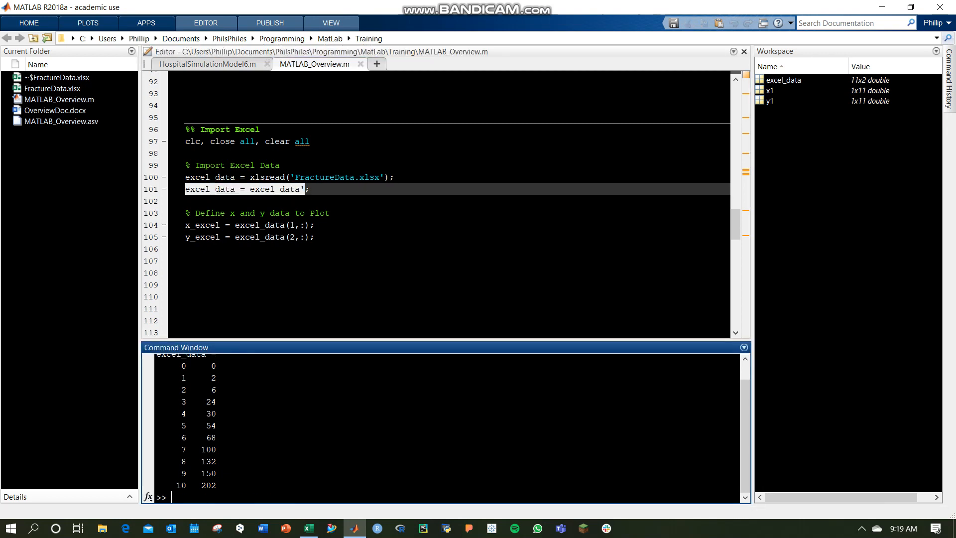
{"action": "key", "text": "Return"}
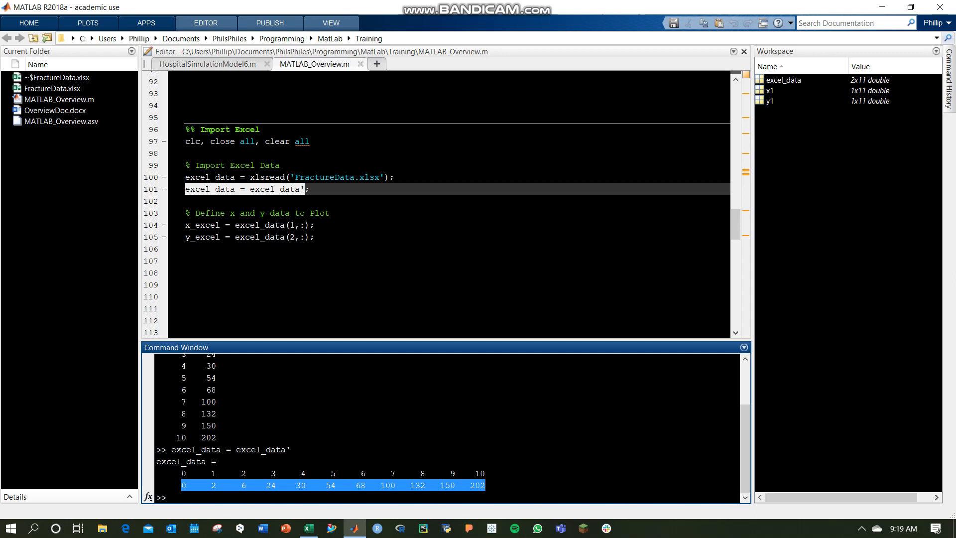
{"action": "left_click", "coordinate": [291, 224]}
{"action": "type", "text": "clc, close all, clearvars -except"}
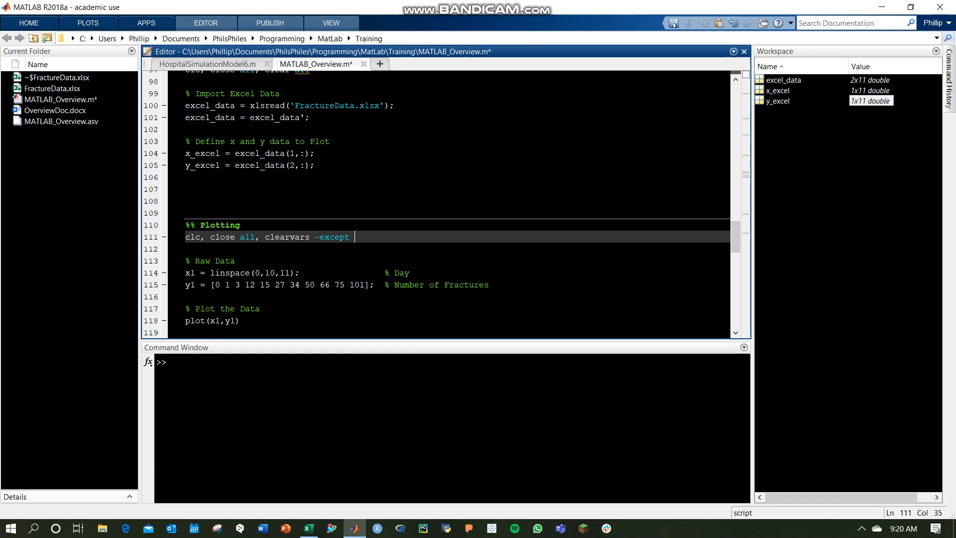
Keep x_excel and y_excel in the clearvars -except line, rerun and close the figure.
{"action": "type", "text": "x_excel y"}
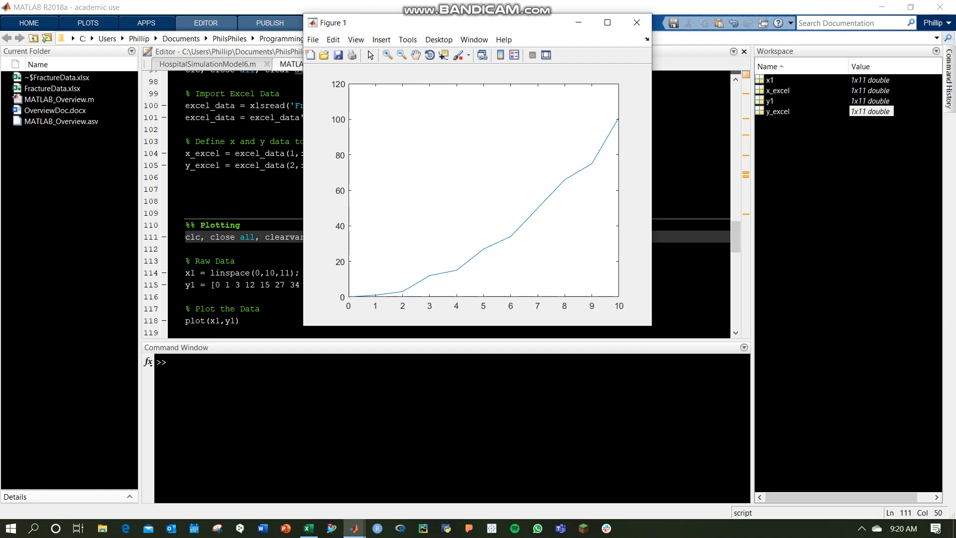
{"action": "left_click", "coordinate": [636, 23]}
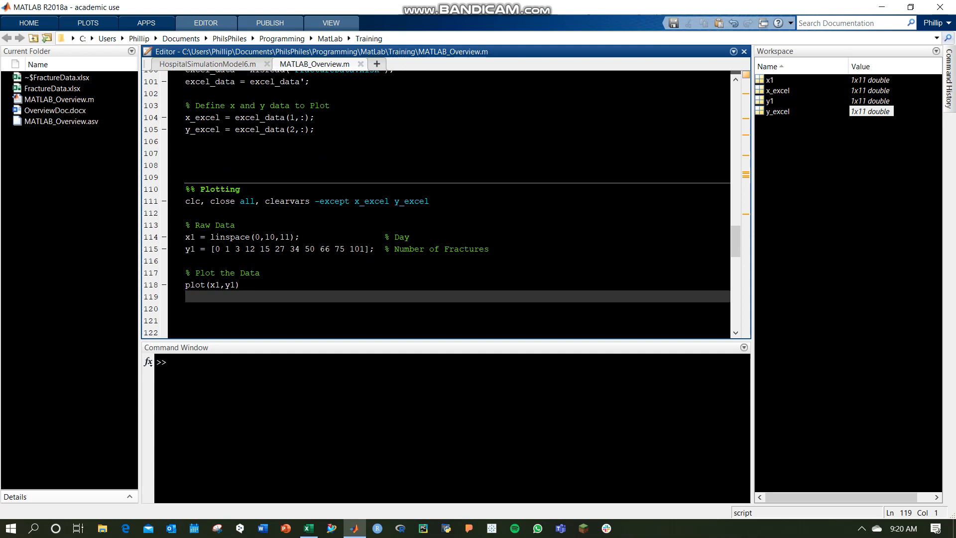
Change the plot call to plot(x1,y1,'rd') for red diamond markers and check the figure.
{"action": "type", "text": ","}
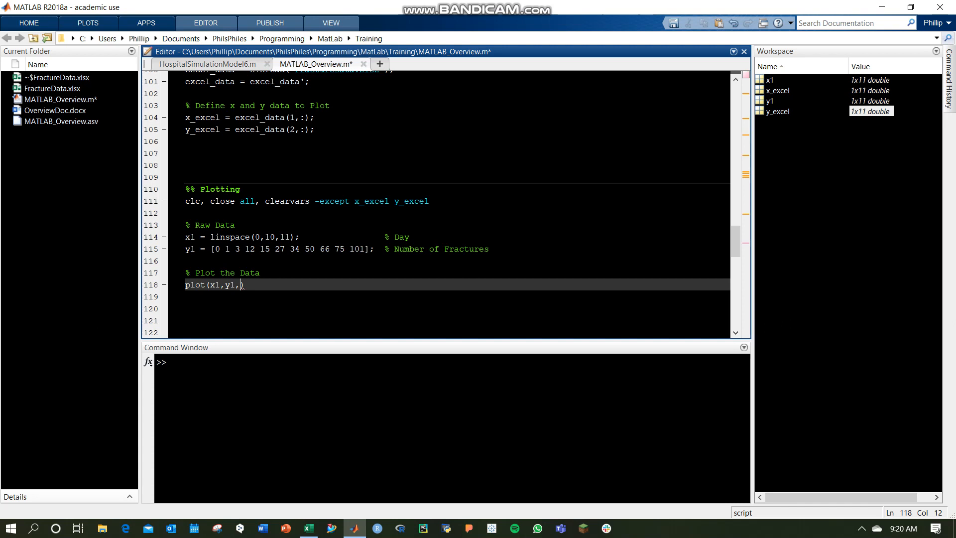
{"action": "type", "text": "'b'"}
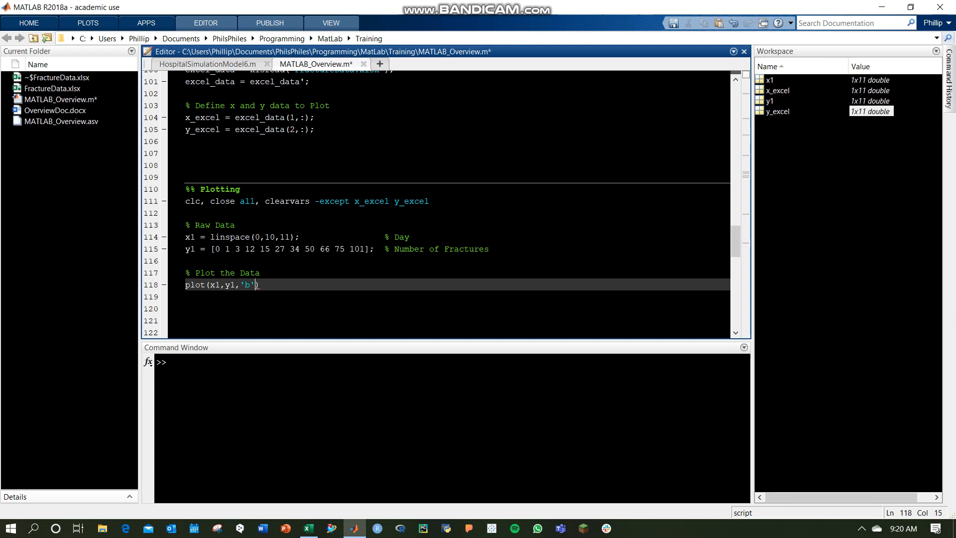
{"action": "key", "text": "Backspace"}
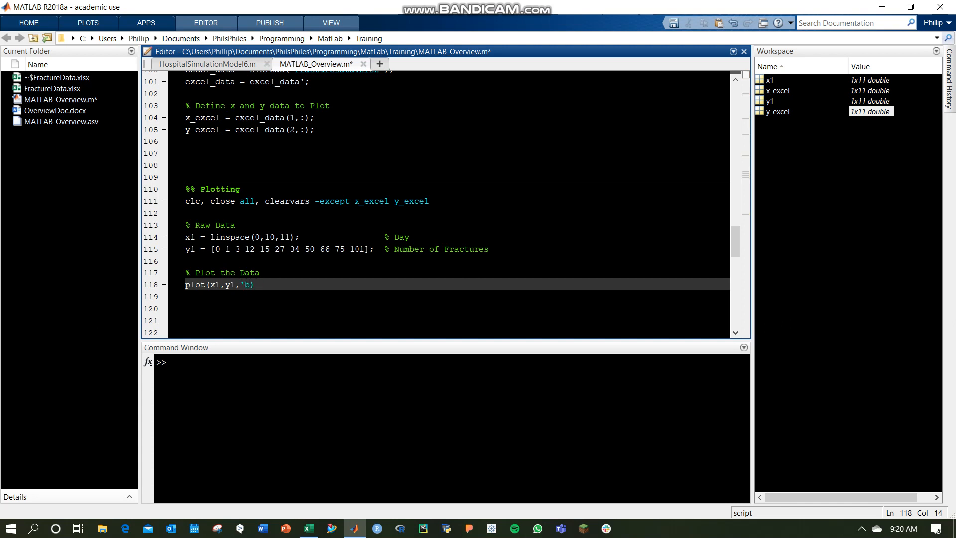
{"action": "type", "text": "r'"}
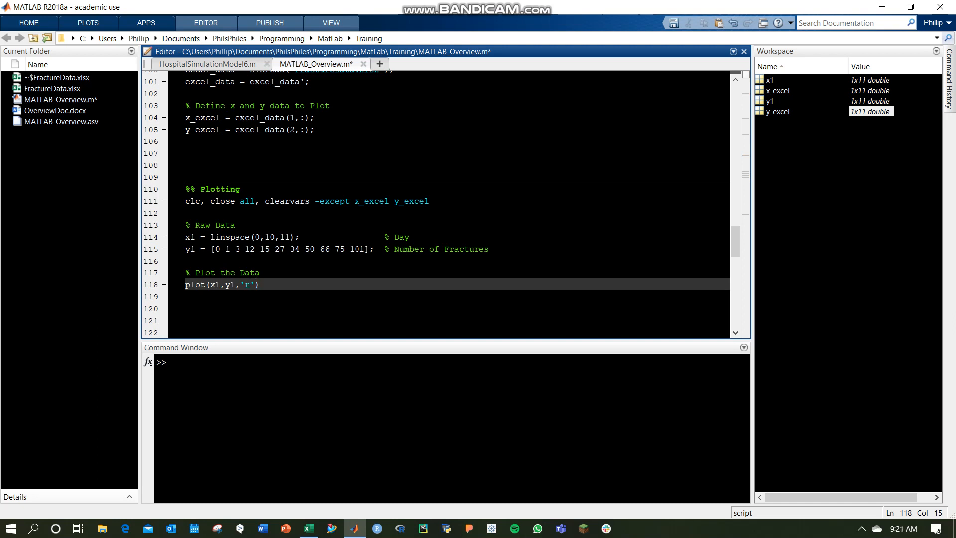
{"action": "key", "text": "Backspace"}
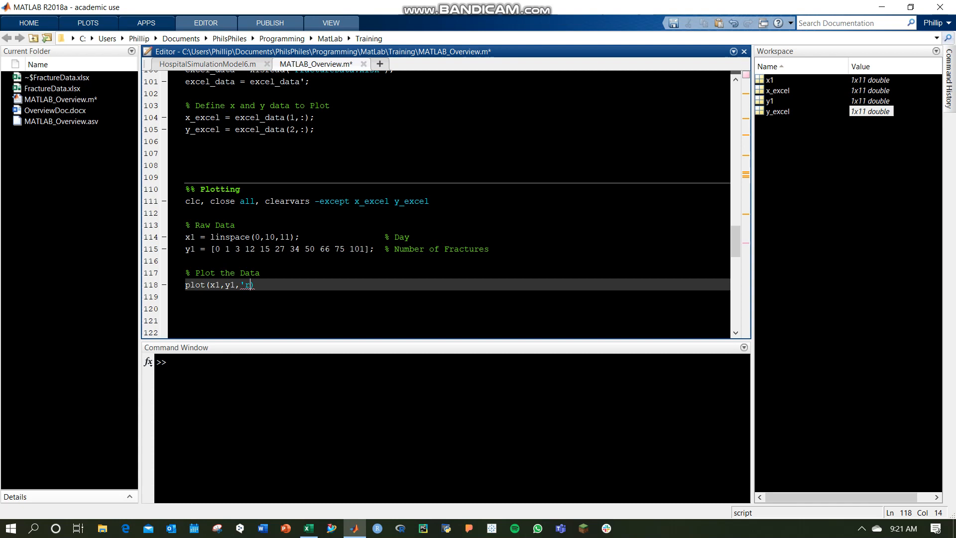
{"action": "type", "text": "d"}
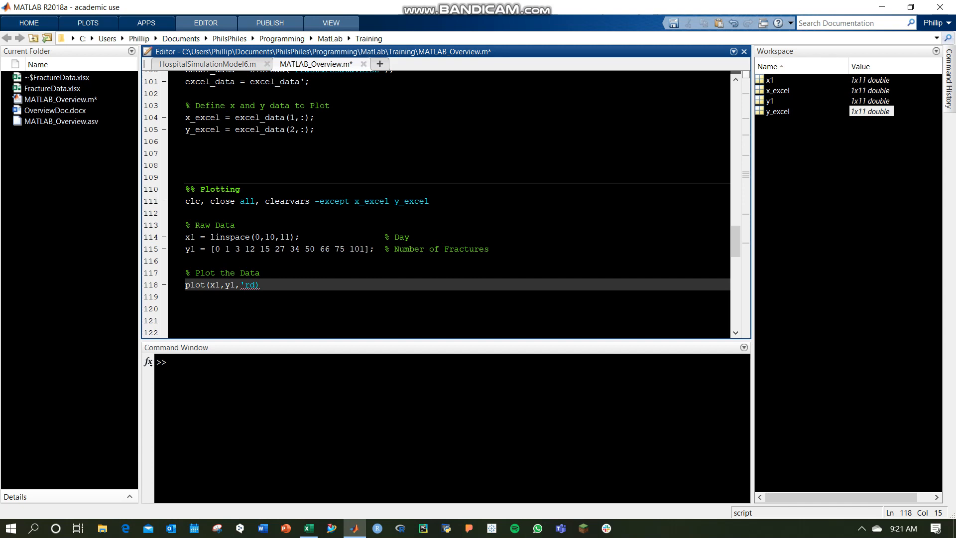
{"action": "type", "text": "'"}
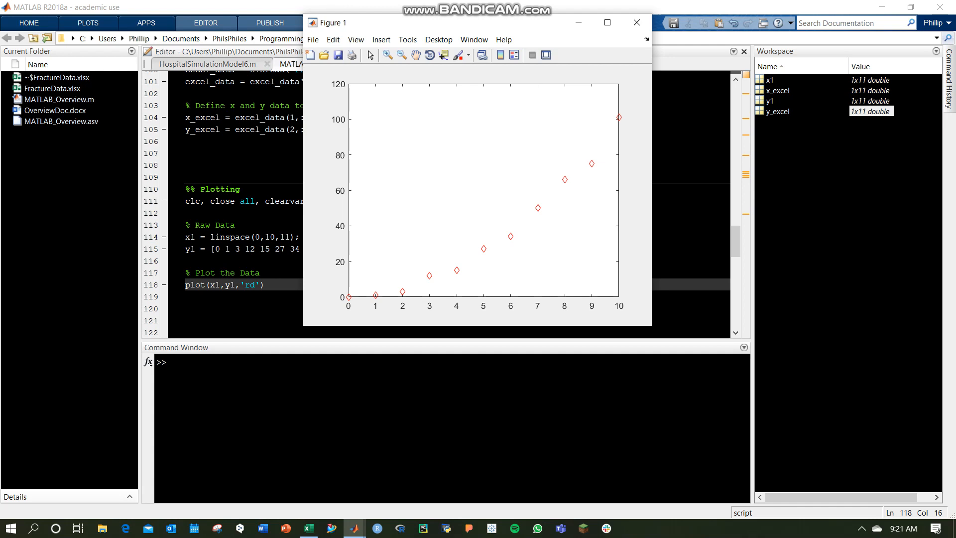
{"action": "left_click", "coordinate": [637, 23]}
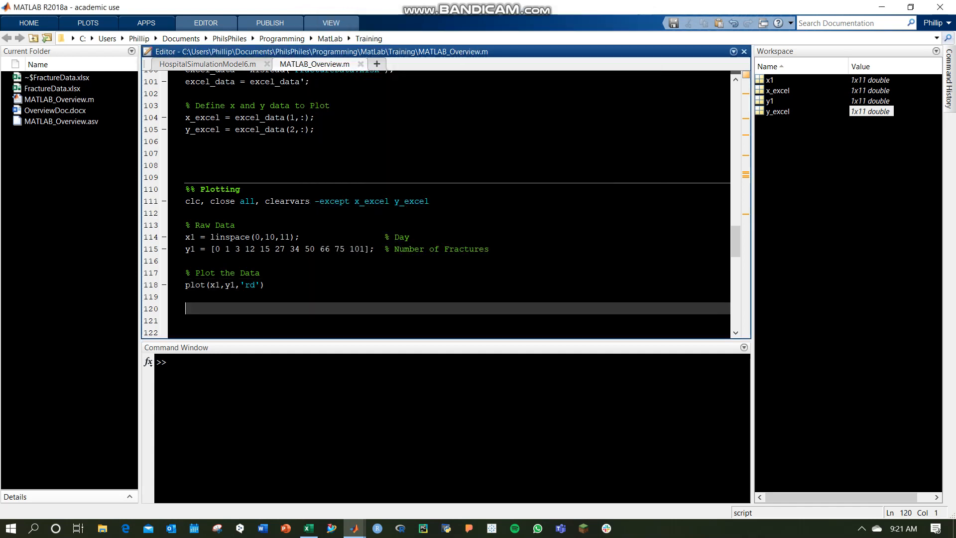
Show help plot in the Command Window and scroll to the colour, marker and line-style codes.
{"action": "type", "text": "help p"}
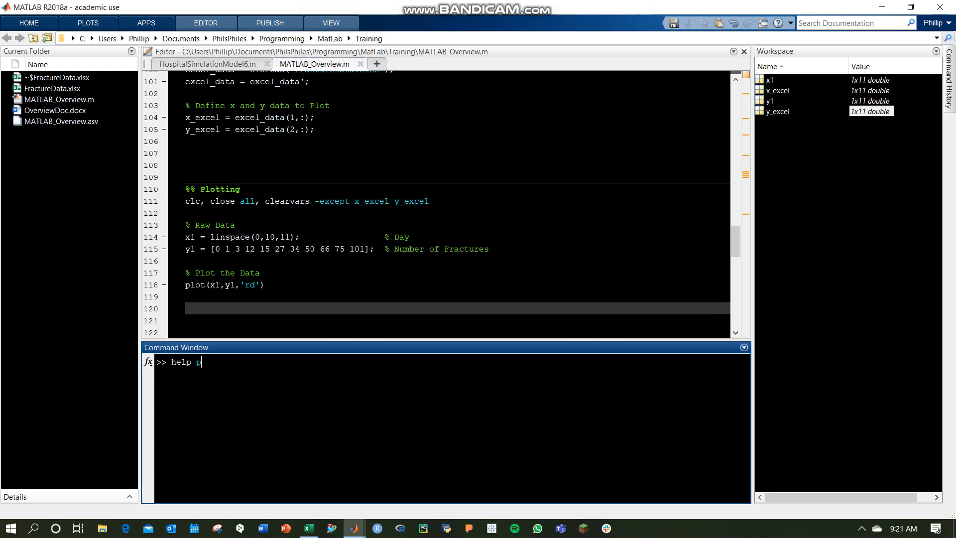
{"action": "type", "text": "lot"}
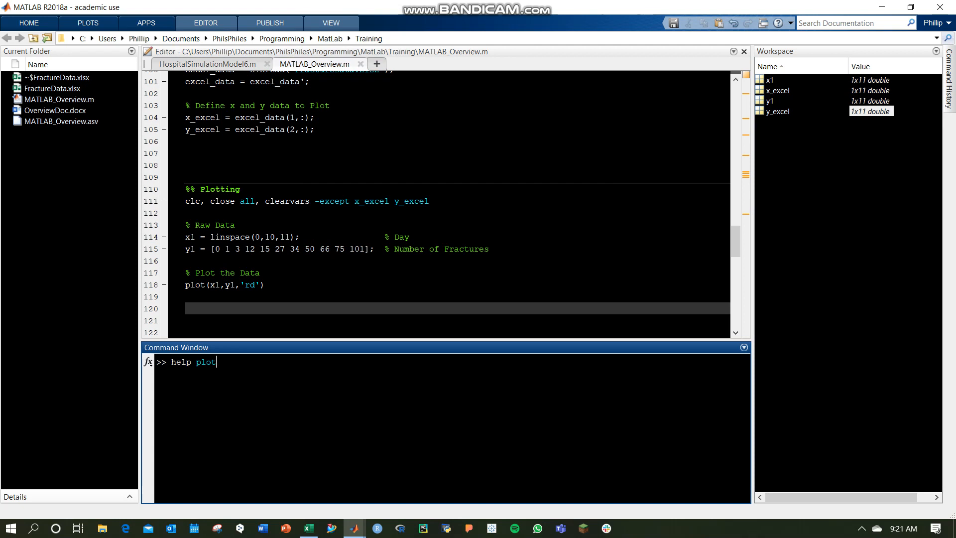
{"action": "type", "text": "ma"}
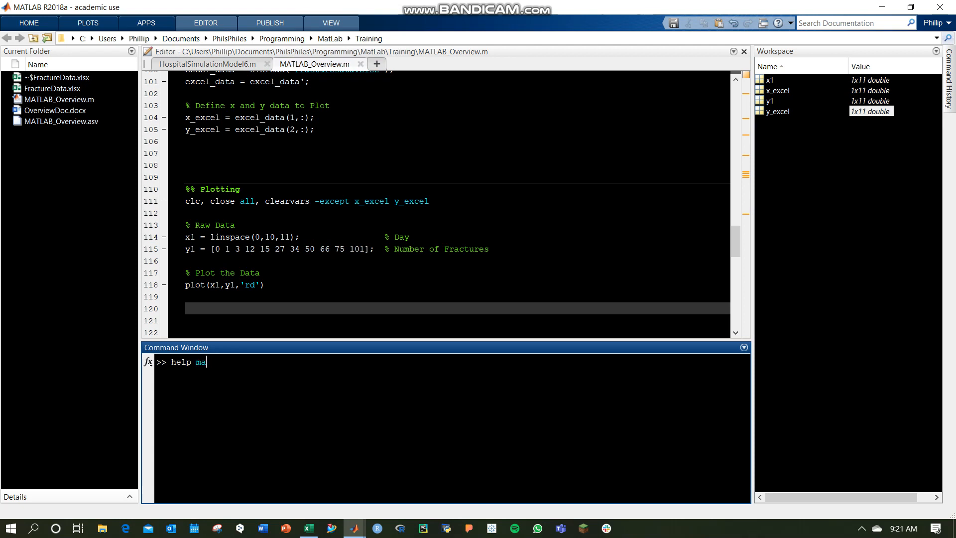
{"action": "type", "text": "in"}
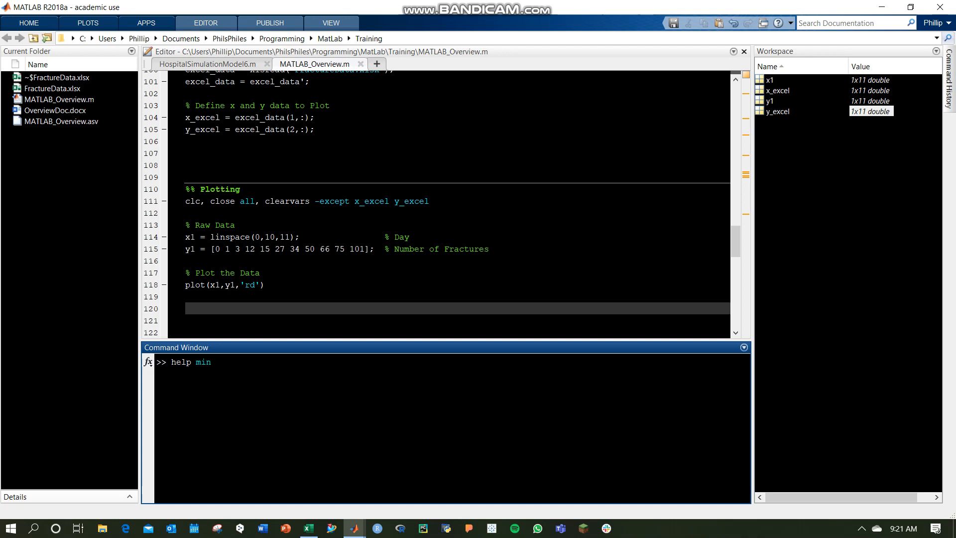
{"action": "type", "text": "p;"}
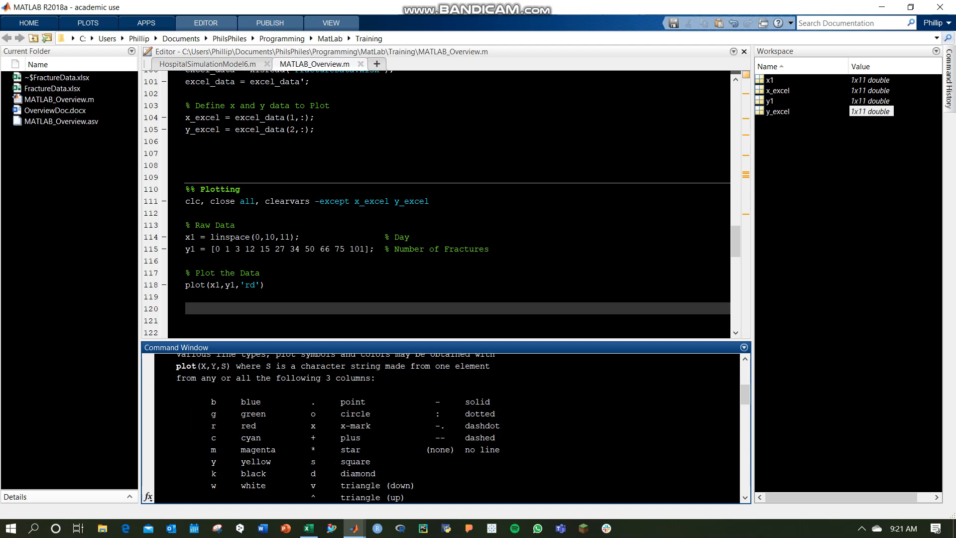
{"action": "scroll", "scroll_direction": "down", "scroll_amount": 3}
{"action": "type", "text": "og"}
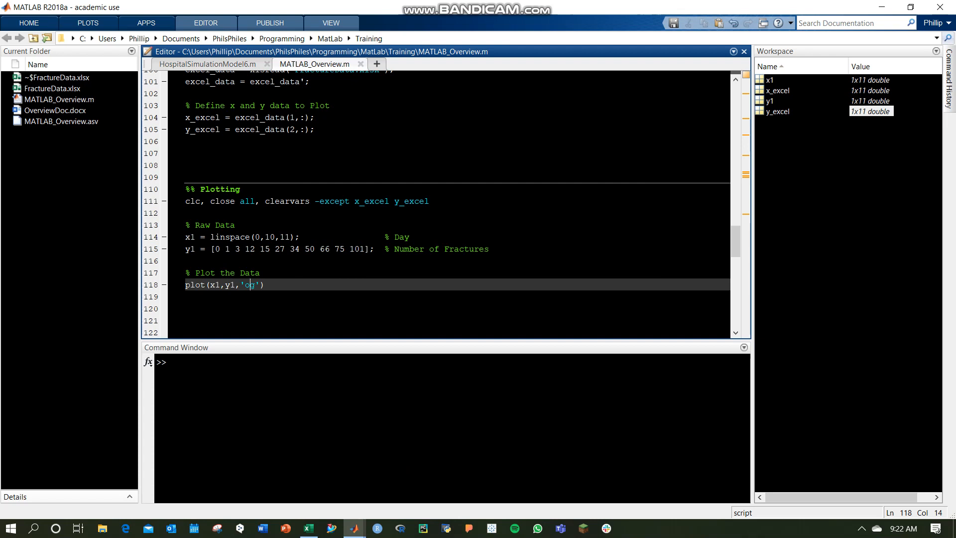
Run the section with the 'om' spec to show magenta circle markers.
{"action": "key", "text": "f5"}
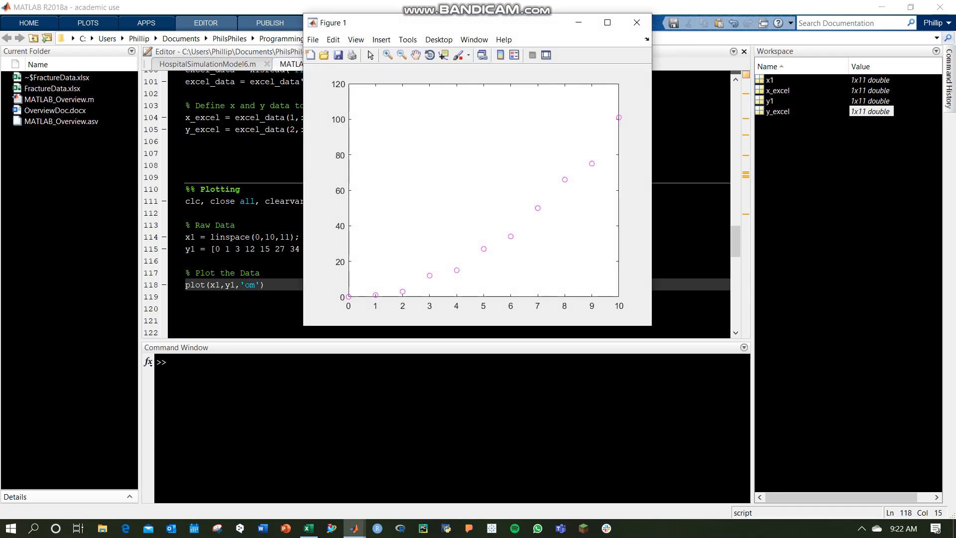
{"action": "left_click", "coordinate": [636, 23]}
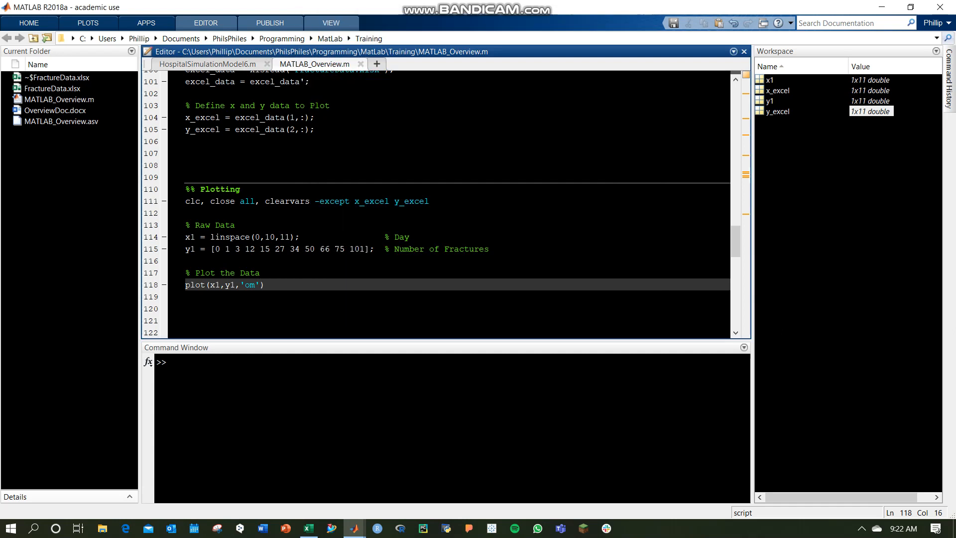
Add 'MarkerFaceColor','m' so the circles are filled magenta, rerun and check the figure.
{"action": "type", "text": ",'Mark"}
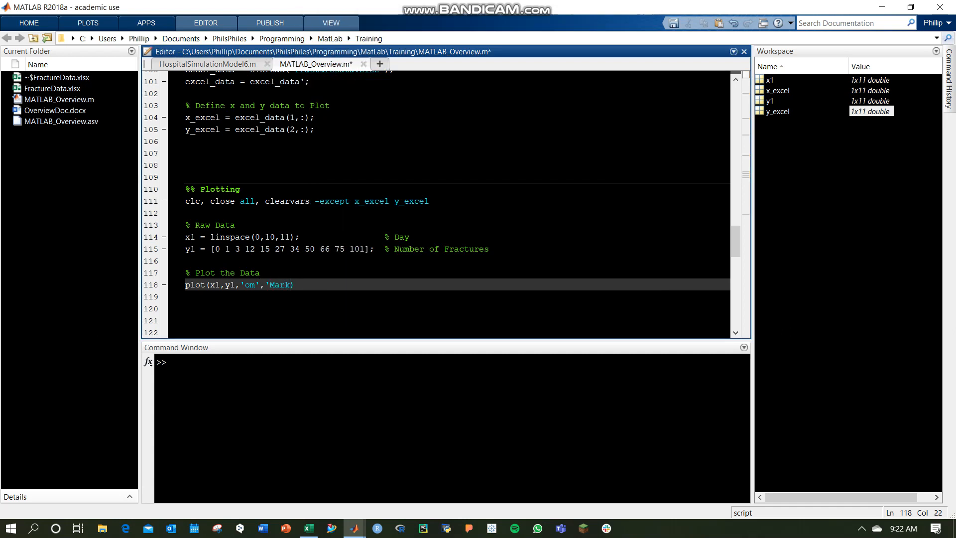
{"action": "type", "text": "erFaceColor','m"}
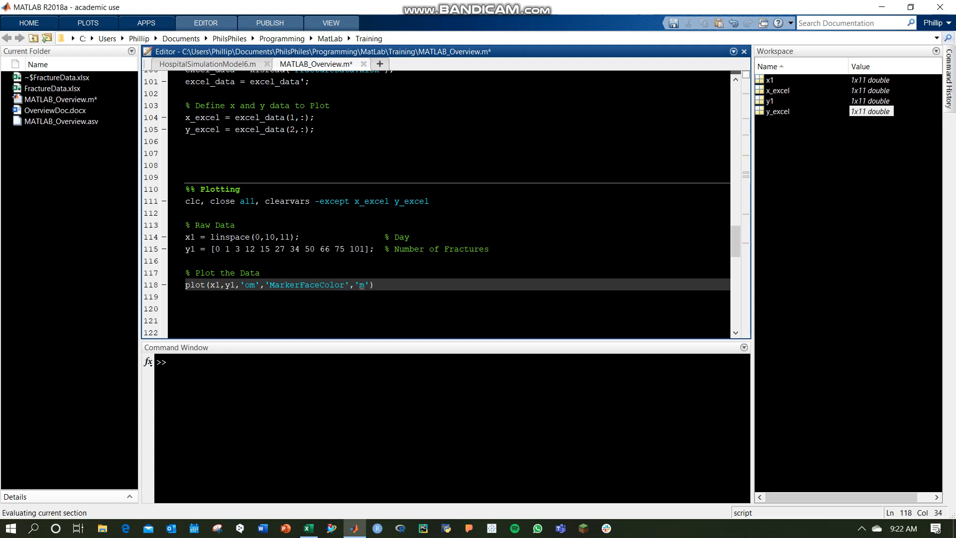
{"action": "key", "text": "f5"}
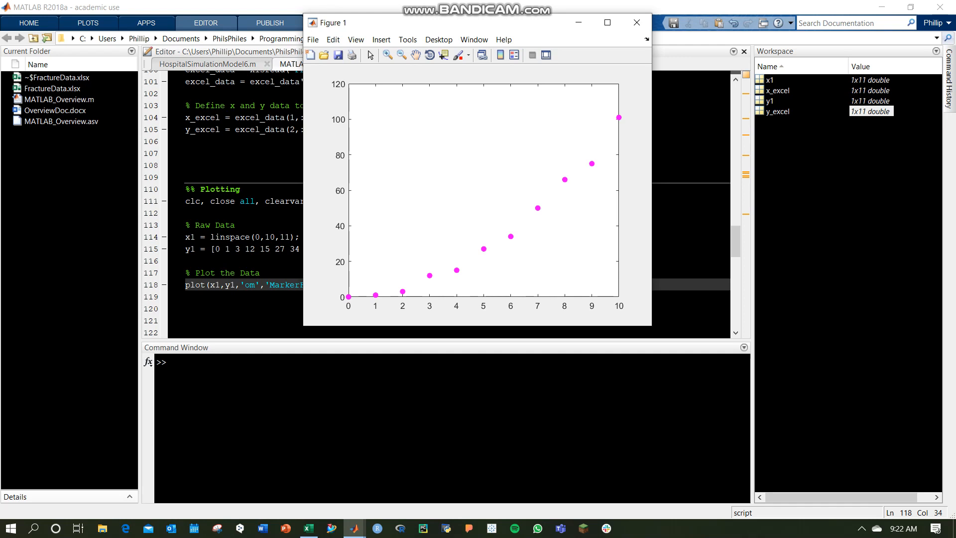
{"action": "left_click", "coordinate": [637, 23]}
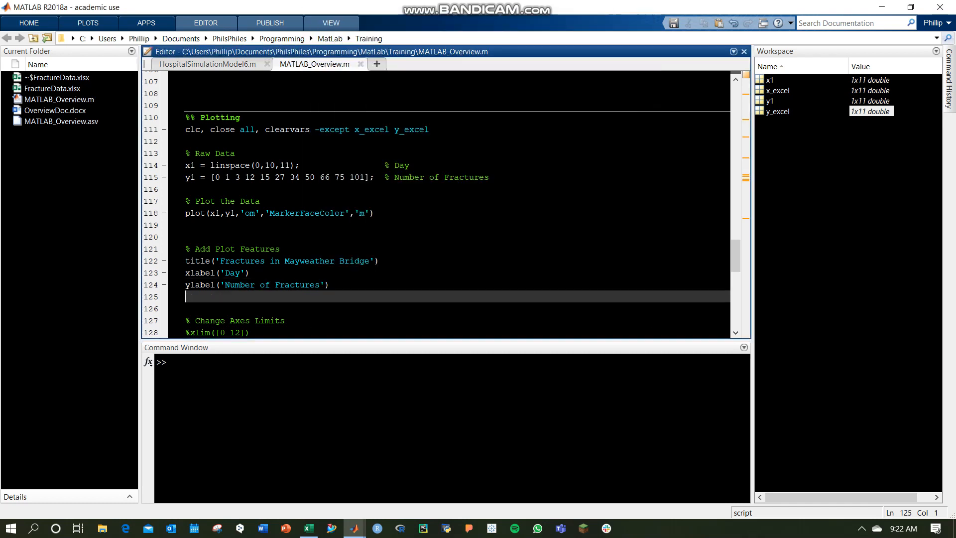
Uncomment the xlim 0–12, ylim 0–120, grid on and 'Fracture Point!' text lines.
{"action": "scroll", "scroll_direction": "down", "scroll_amount": 3}
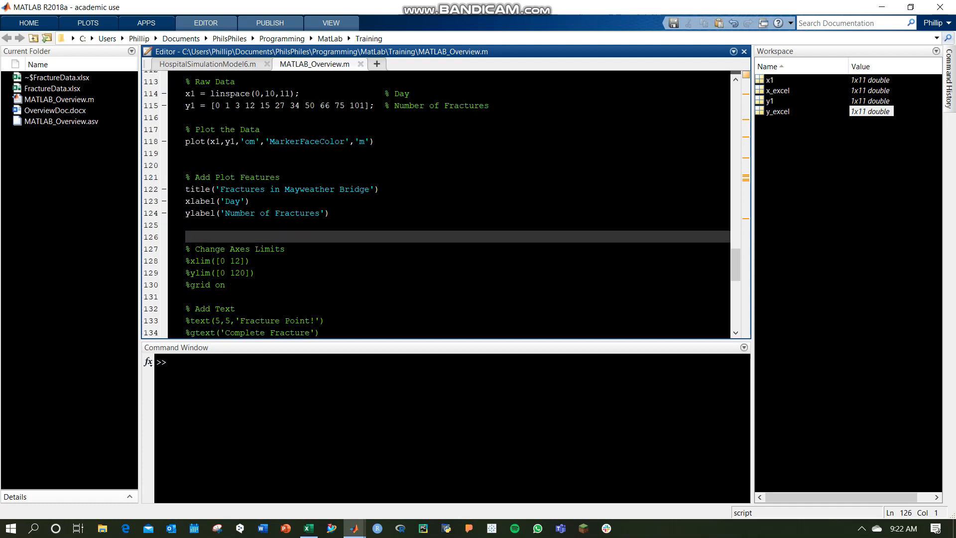
{"action": "scroll", "scroll_direction": "up", "scroll_amount": 3}
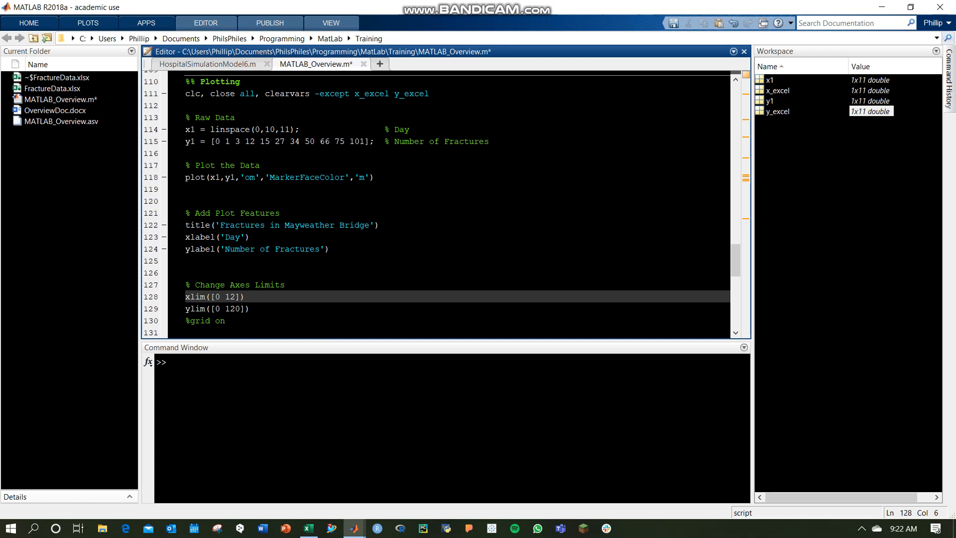
{"action": "double_click", "coordinate": [222, 297]}
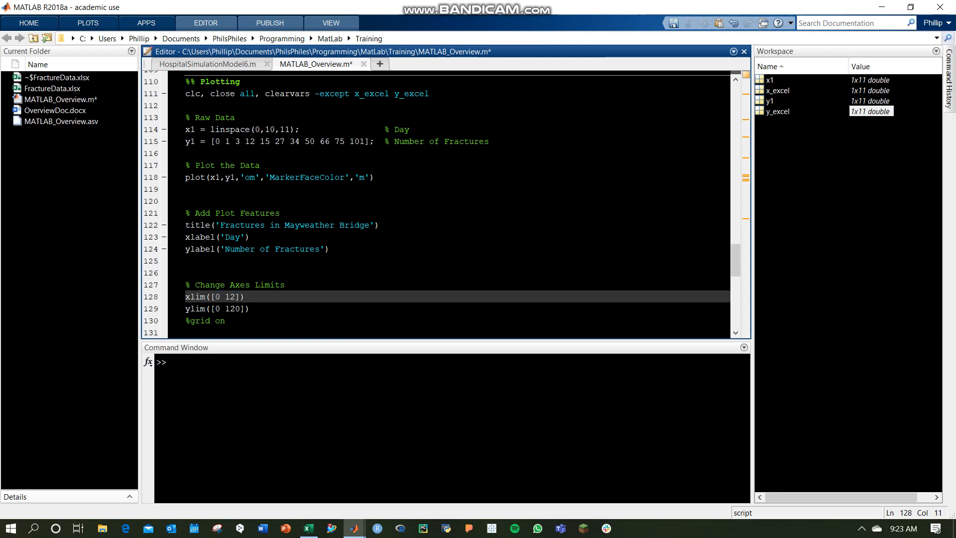
{"action": "left_click", "coordinate": [216, 308]}
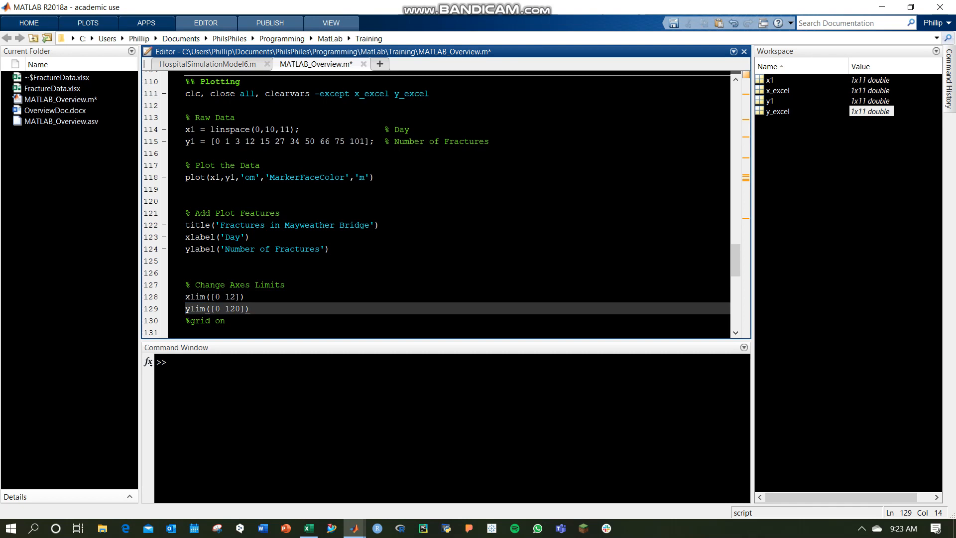
{"action": "left_click", "coordinate": [226, 297]}
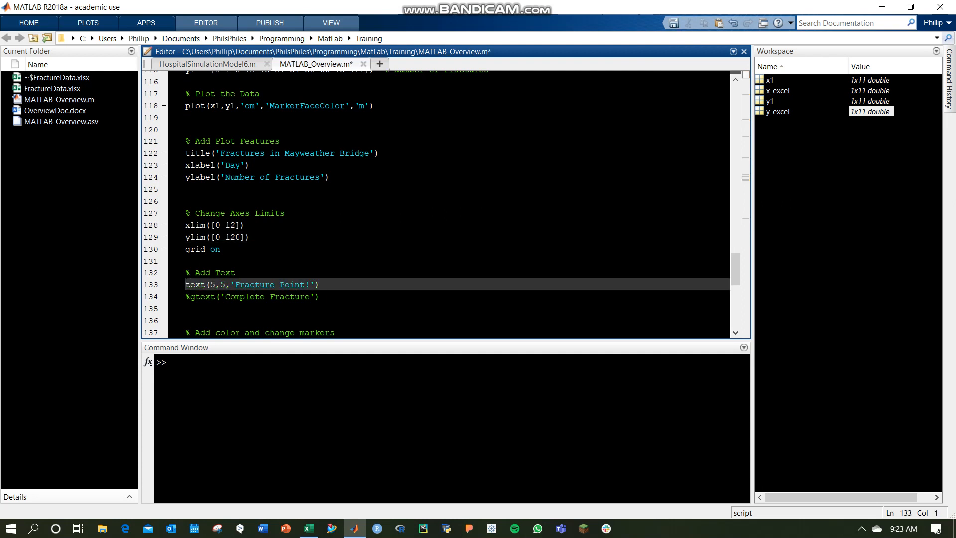
Move the 'Fracture Point!' text to (6,5), enable the gtext 'Complete Fracture' line and place the label on the rerun plot.
{"action": "left_click", "coordinate": [222, 284]}
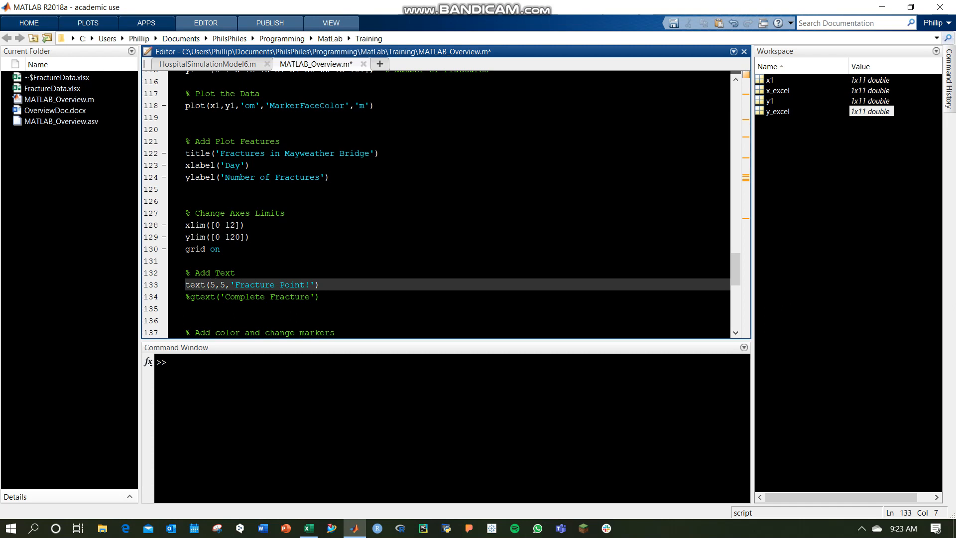
{"action": "type", "text": "0"}
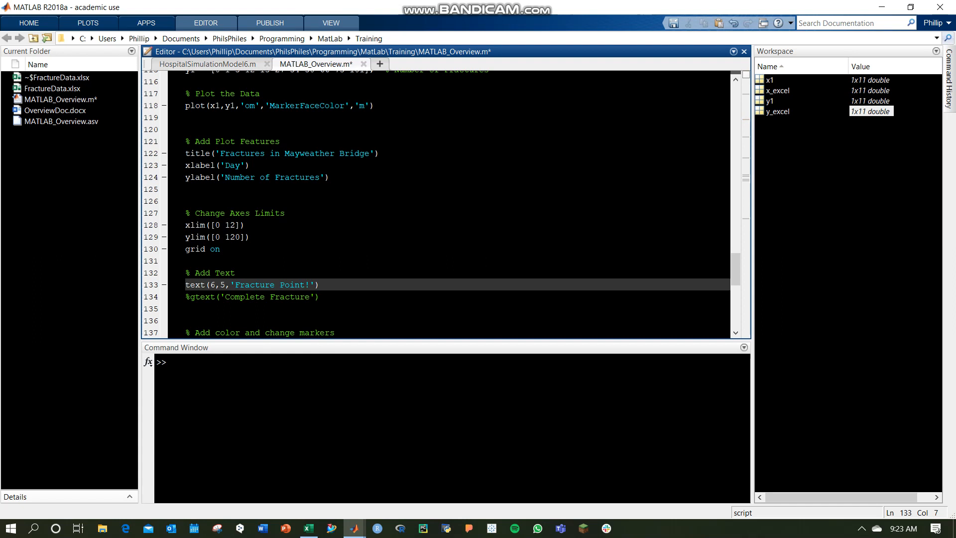
{"action": "left_click", "coordinate": [252, 296]}
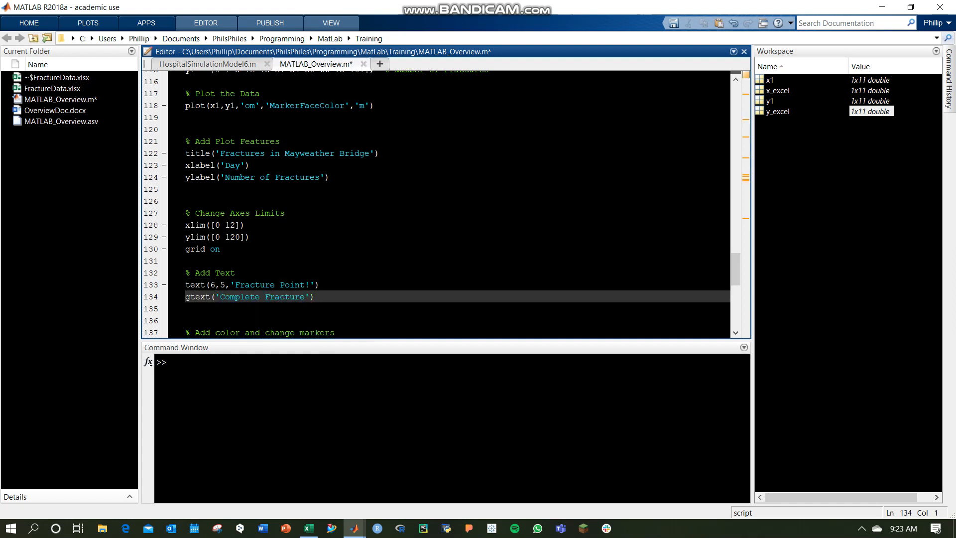
{"action": "left_click", "coordinate": [214, 297]}
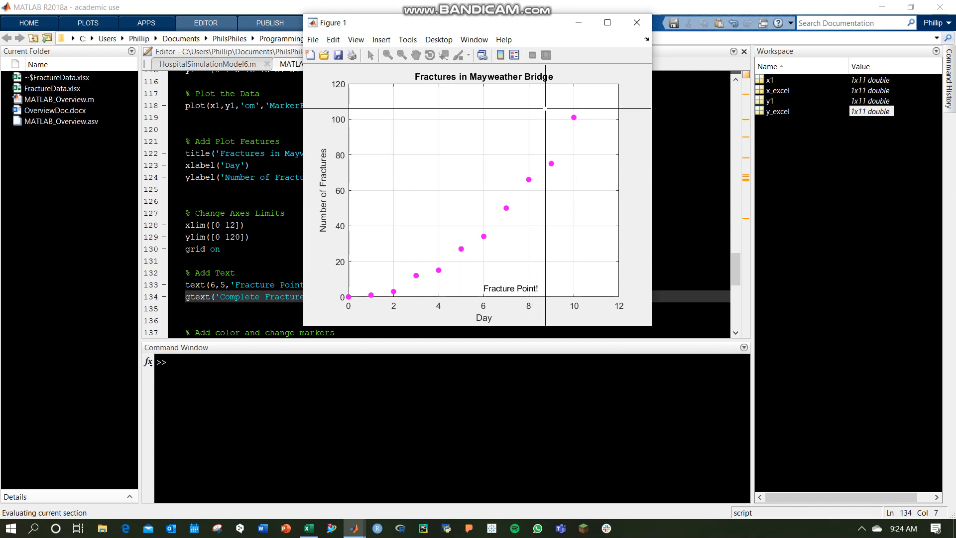
{"action": "left_click", "coordinate": [573, 102]}
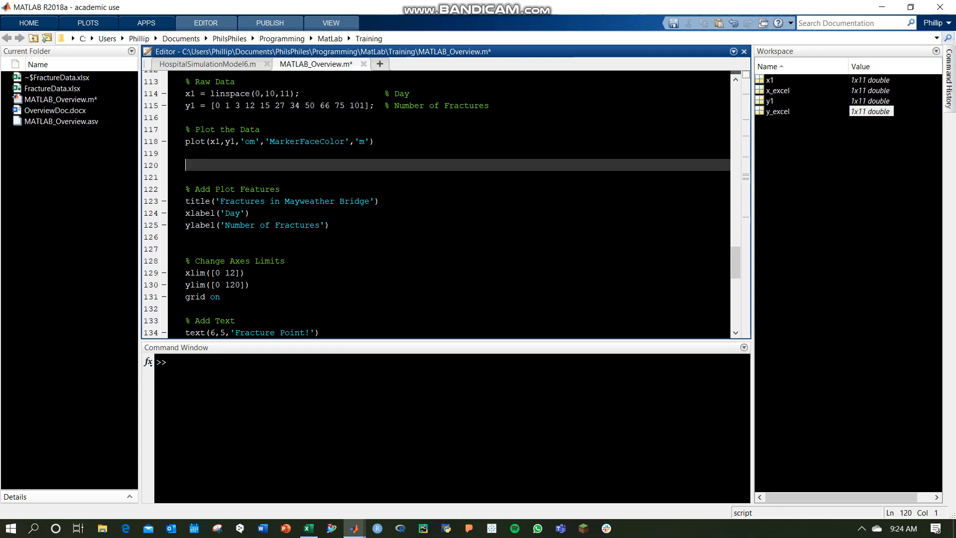
Add hold on and y2 = x1.^2 with plot(x1,y2), rerun and place the gtext label.
{"action": "type", "text": "hold on"}
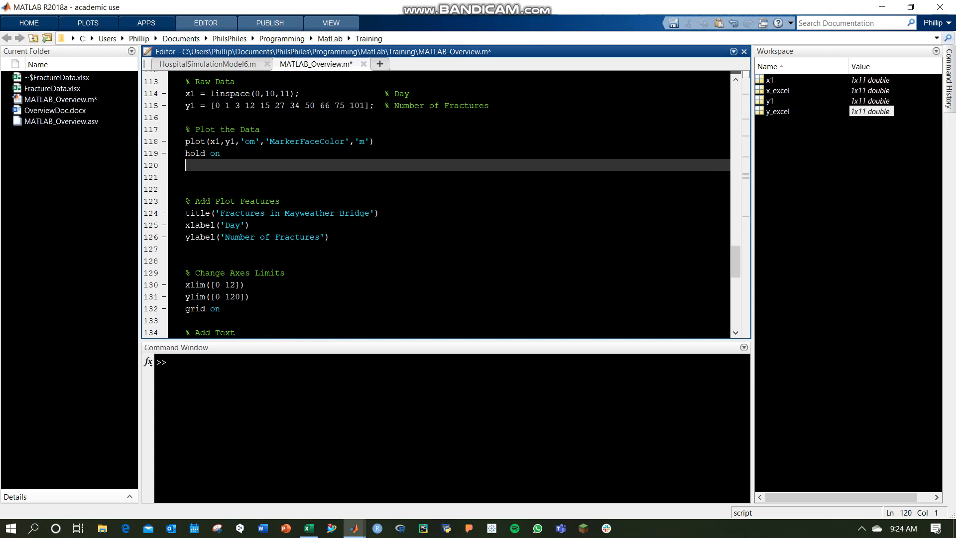
{"action": "type", "text": "plot("}
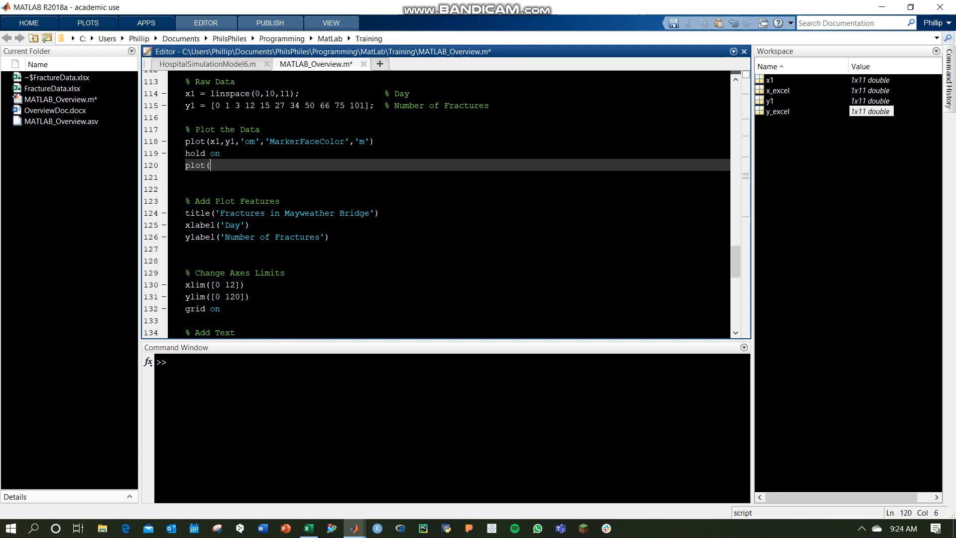
{"action": "key", "text": "Backspace"}
{"action": "type", "text": "y"}
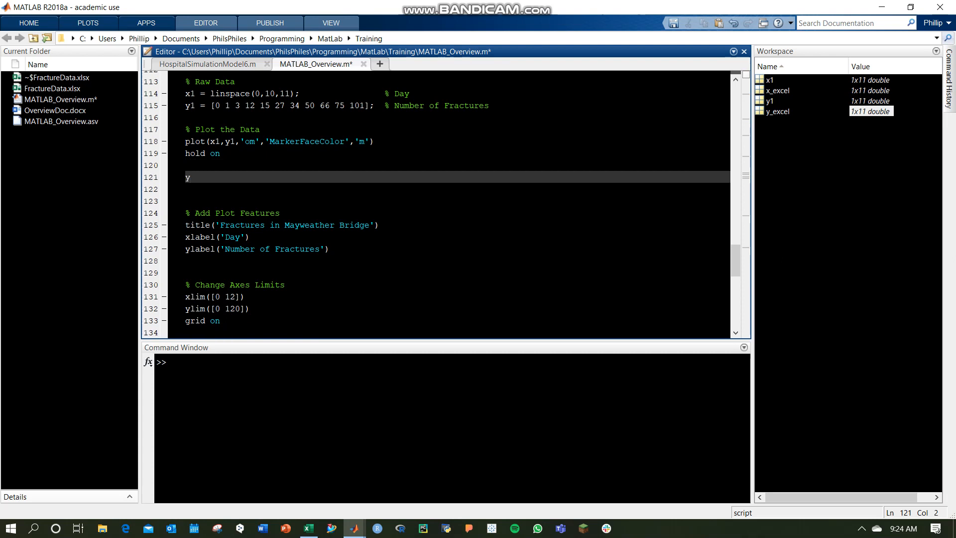
{"action": "type", "text": "2"}
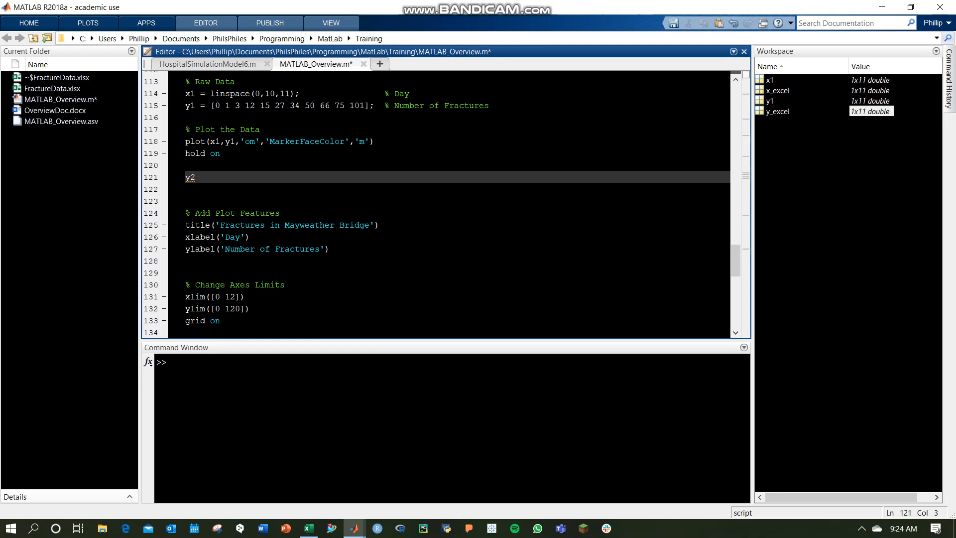
{"action": "type", "text": "="}
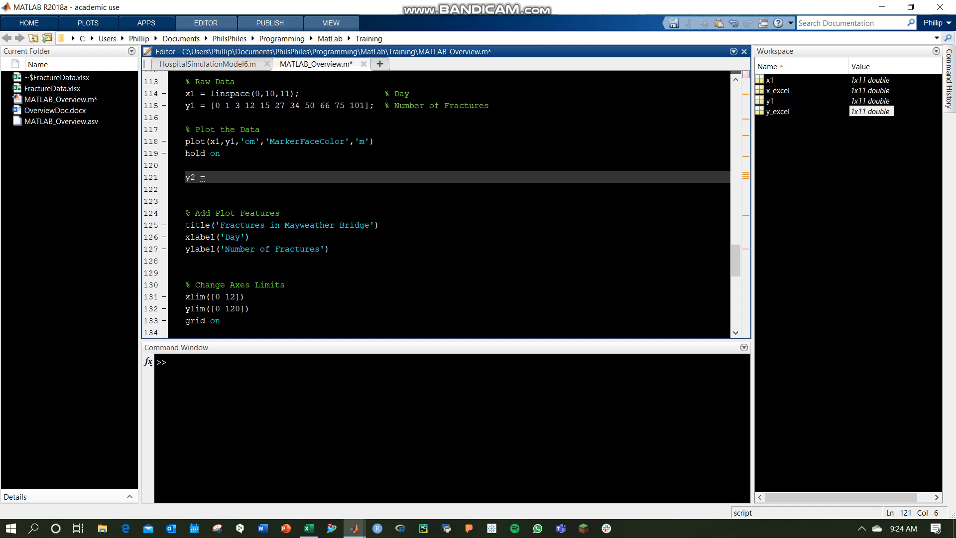
{"action": "type", "text": "x1."}
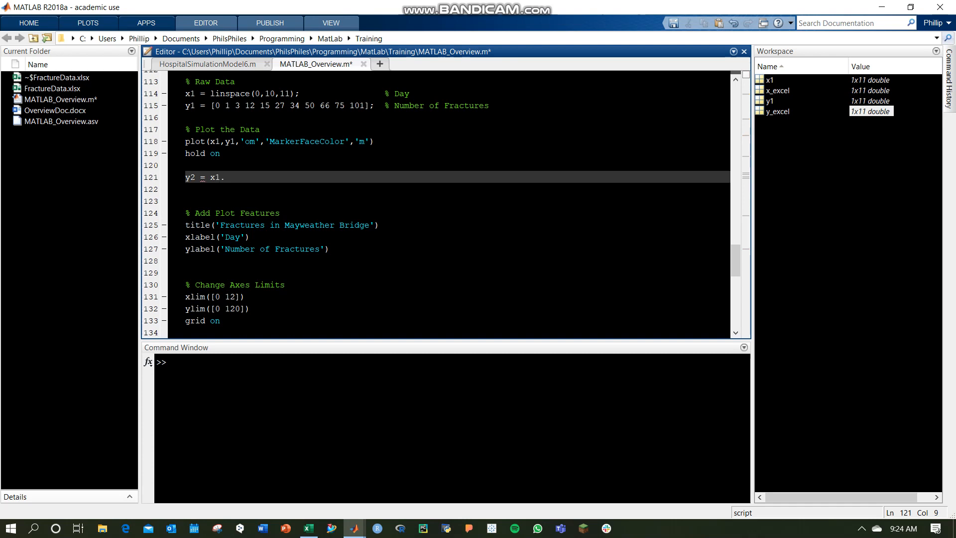
{"action": "type", "text": "^2;"}
{"action": "left_click", "coordinate": [449, 189]}
{"action": "type", "text": "plot("}
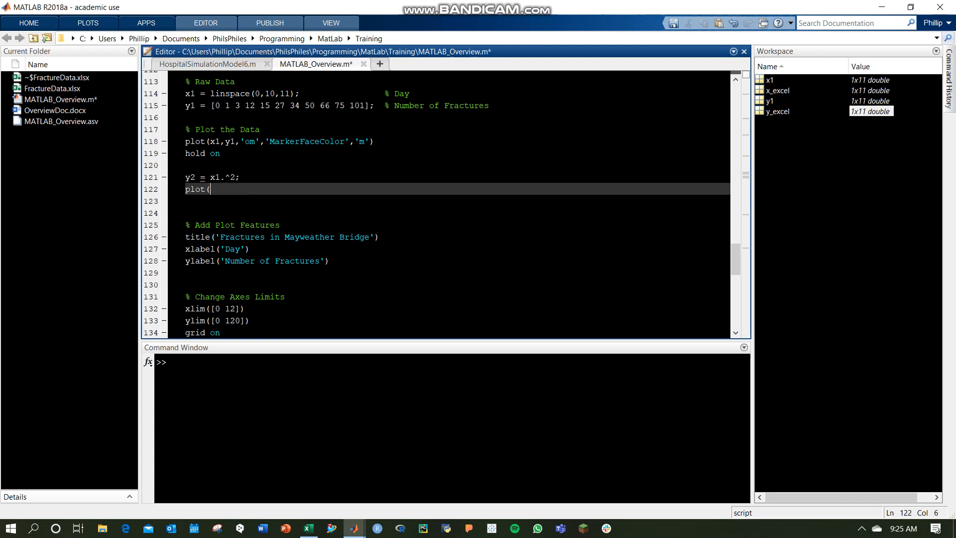
{"action": "type", "text": "x1,y2)"}
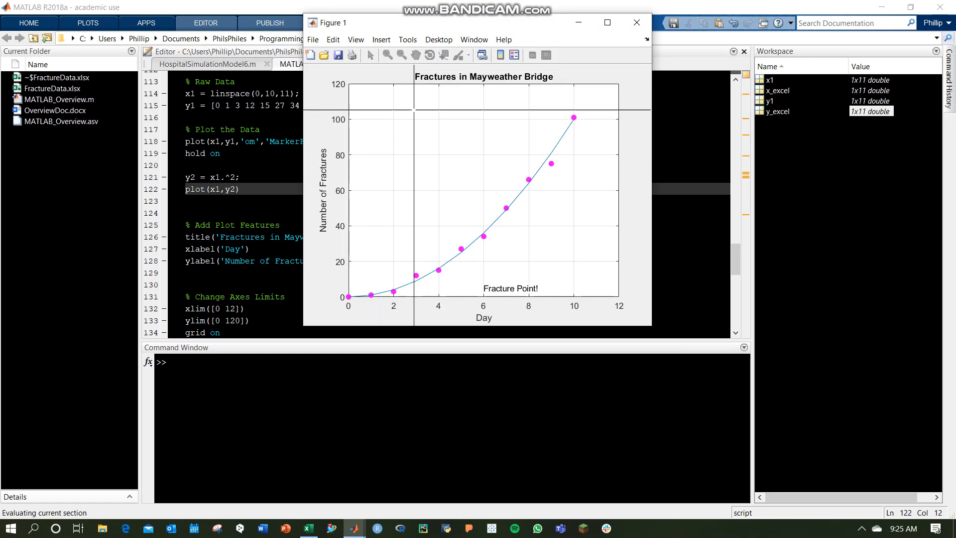
{"action": "left_click", "coordinate": [637, 23]}
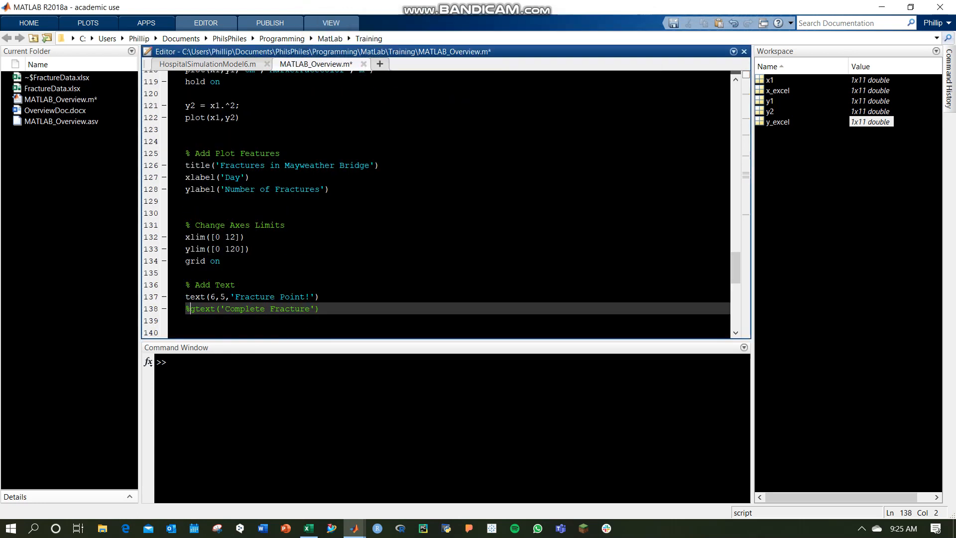
Style the trendline as dashed magenta 'm--', rerun and place the label again.
{"action": "scroll", "scroll_direction": "up", "scroll_amount": 3}
{"action": "type", "text": ","}
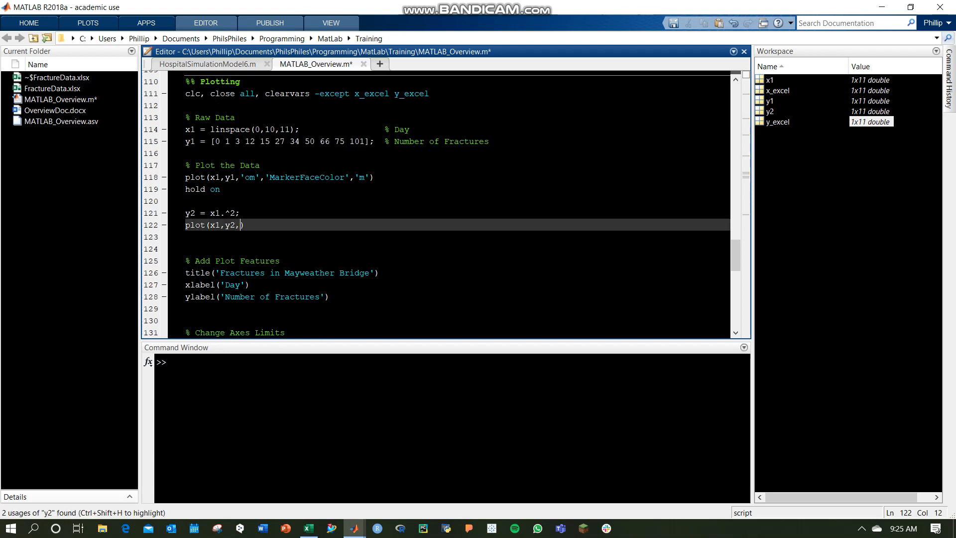
{"action": "type", "text": "'m--"}
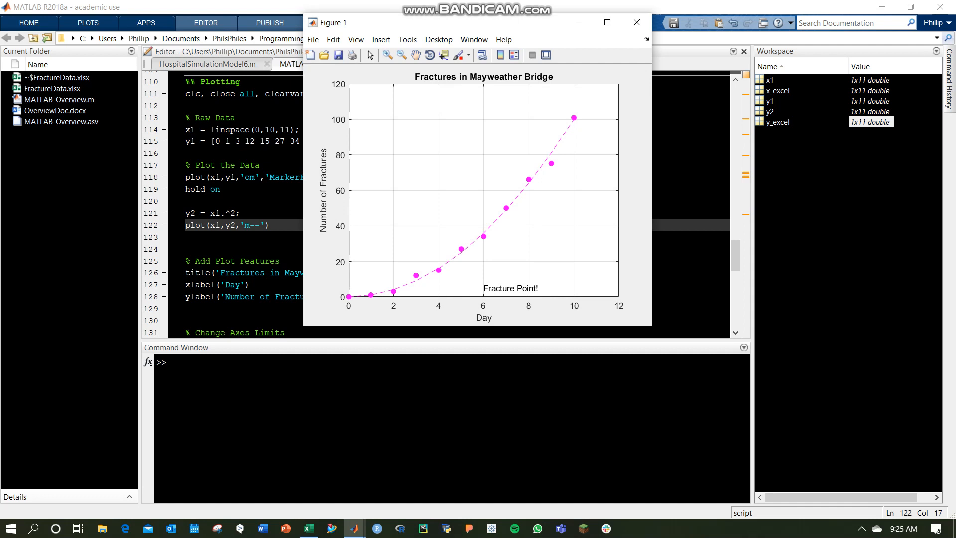
{"action": "left_click", "coordinate": [636, 23]}
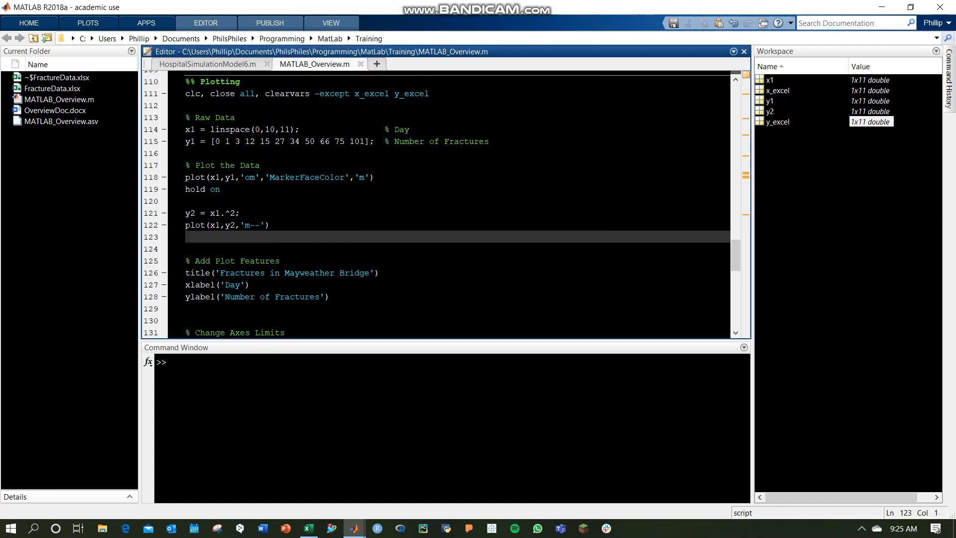
Add legend('Raw Data','Raw Data Trendline'), rerun and place the gtext label.
{"action": "type", "text": "Lege"}
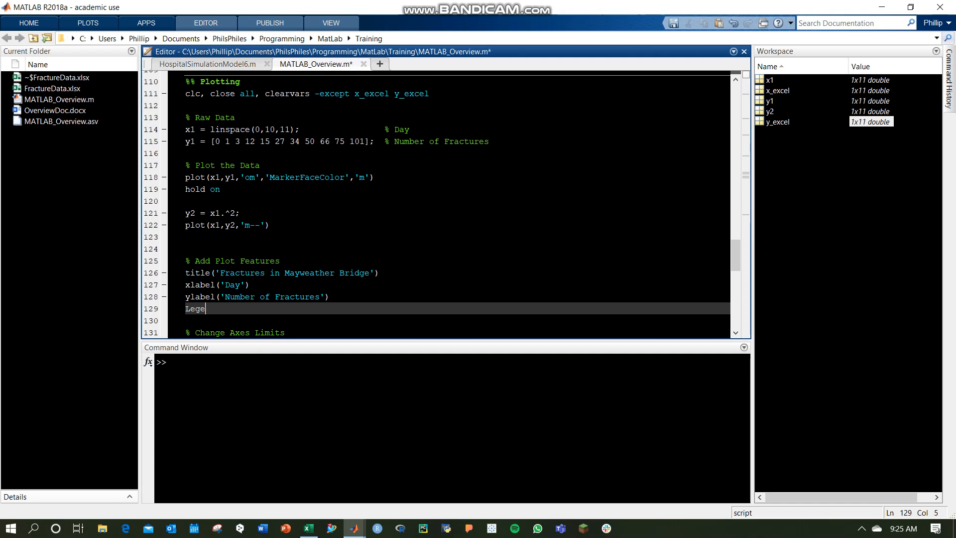
{"action": "type", "text": "nd('"}
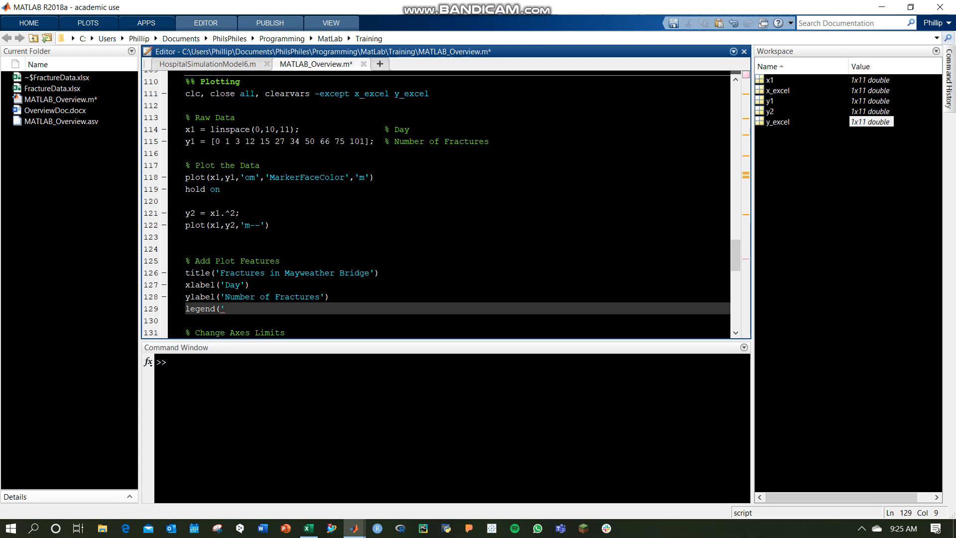
{"action": "type", "text": "Raw D"}
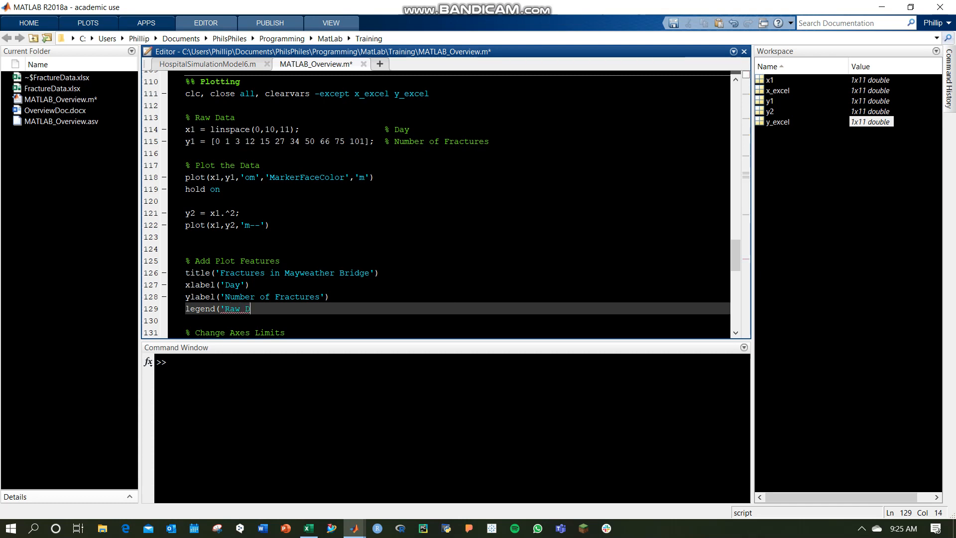
{"action": "type", "text": "ata','Raw Data Trednlin"}
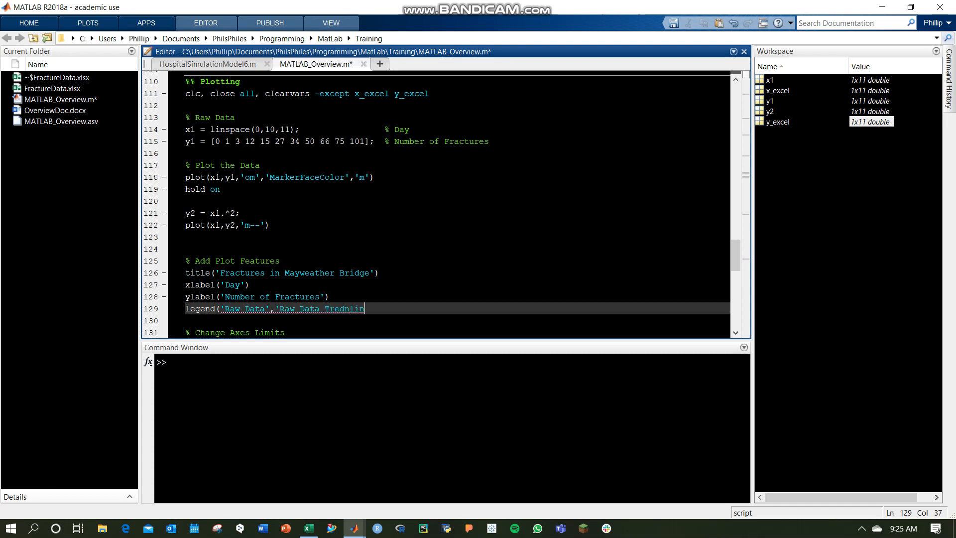
{"action": "type", "text": "e')"}
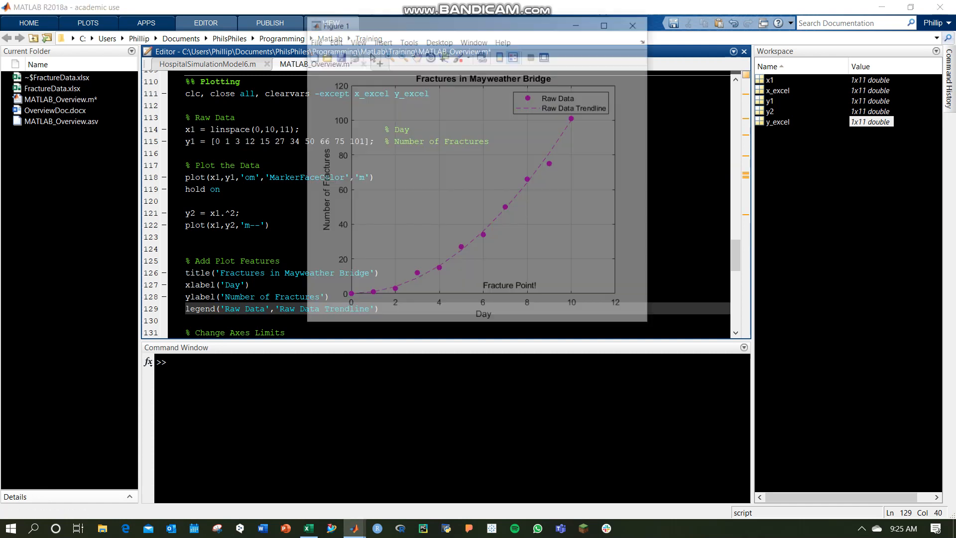
{"action": "left_click", "coordinate": [331, 23]}
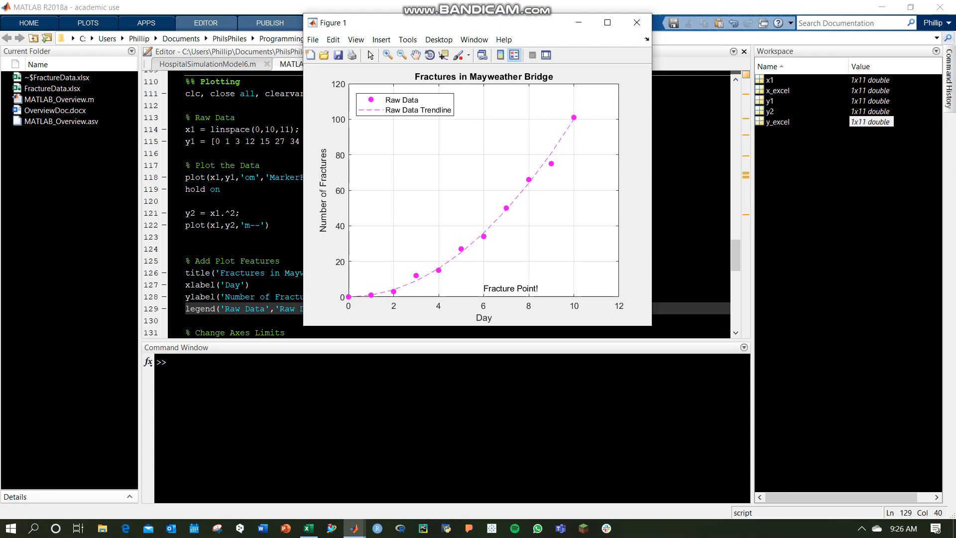
Copy the finished figure via Edit > Copy Figure.
{"action": "left_click", "coordinate": [333, 40]}
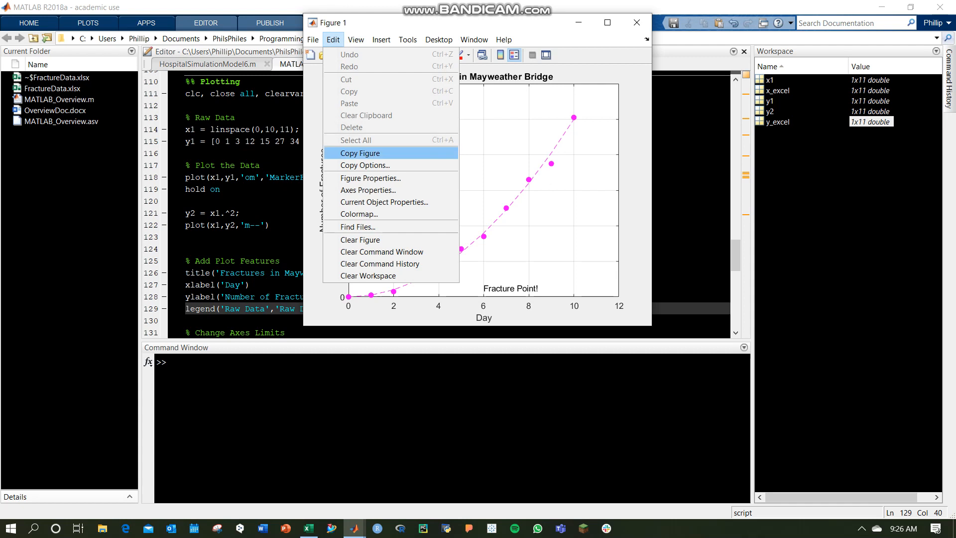
{"action": "left_click", "coordinate": [359, 154]}
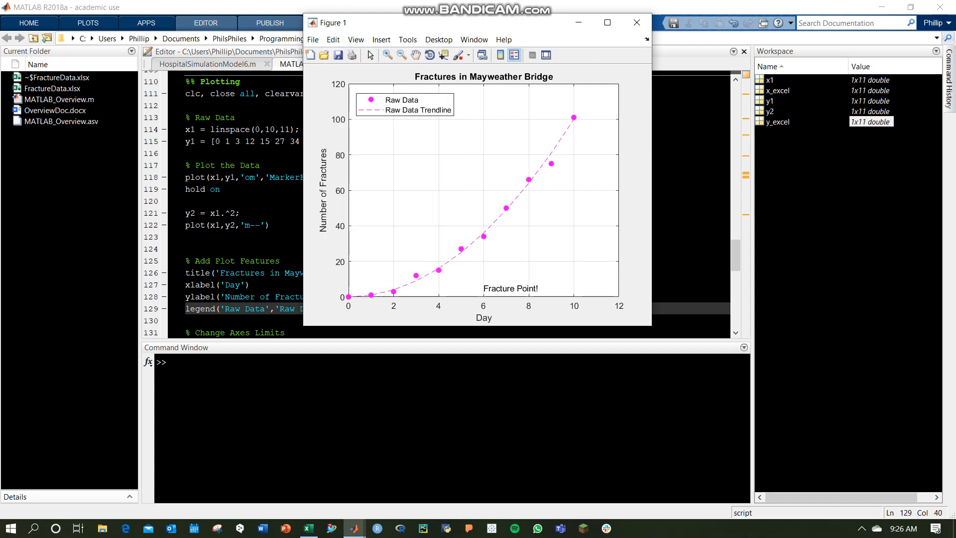